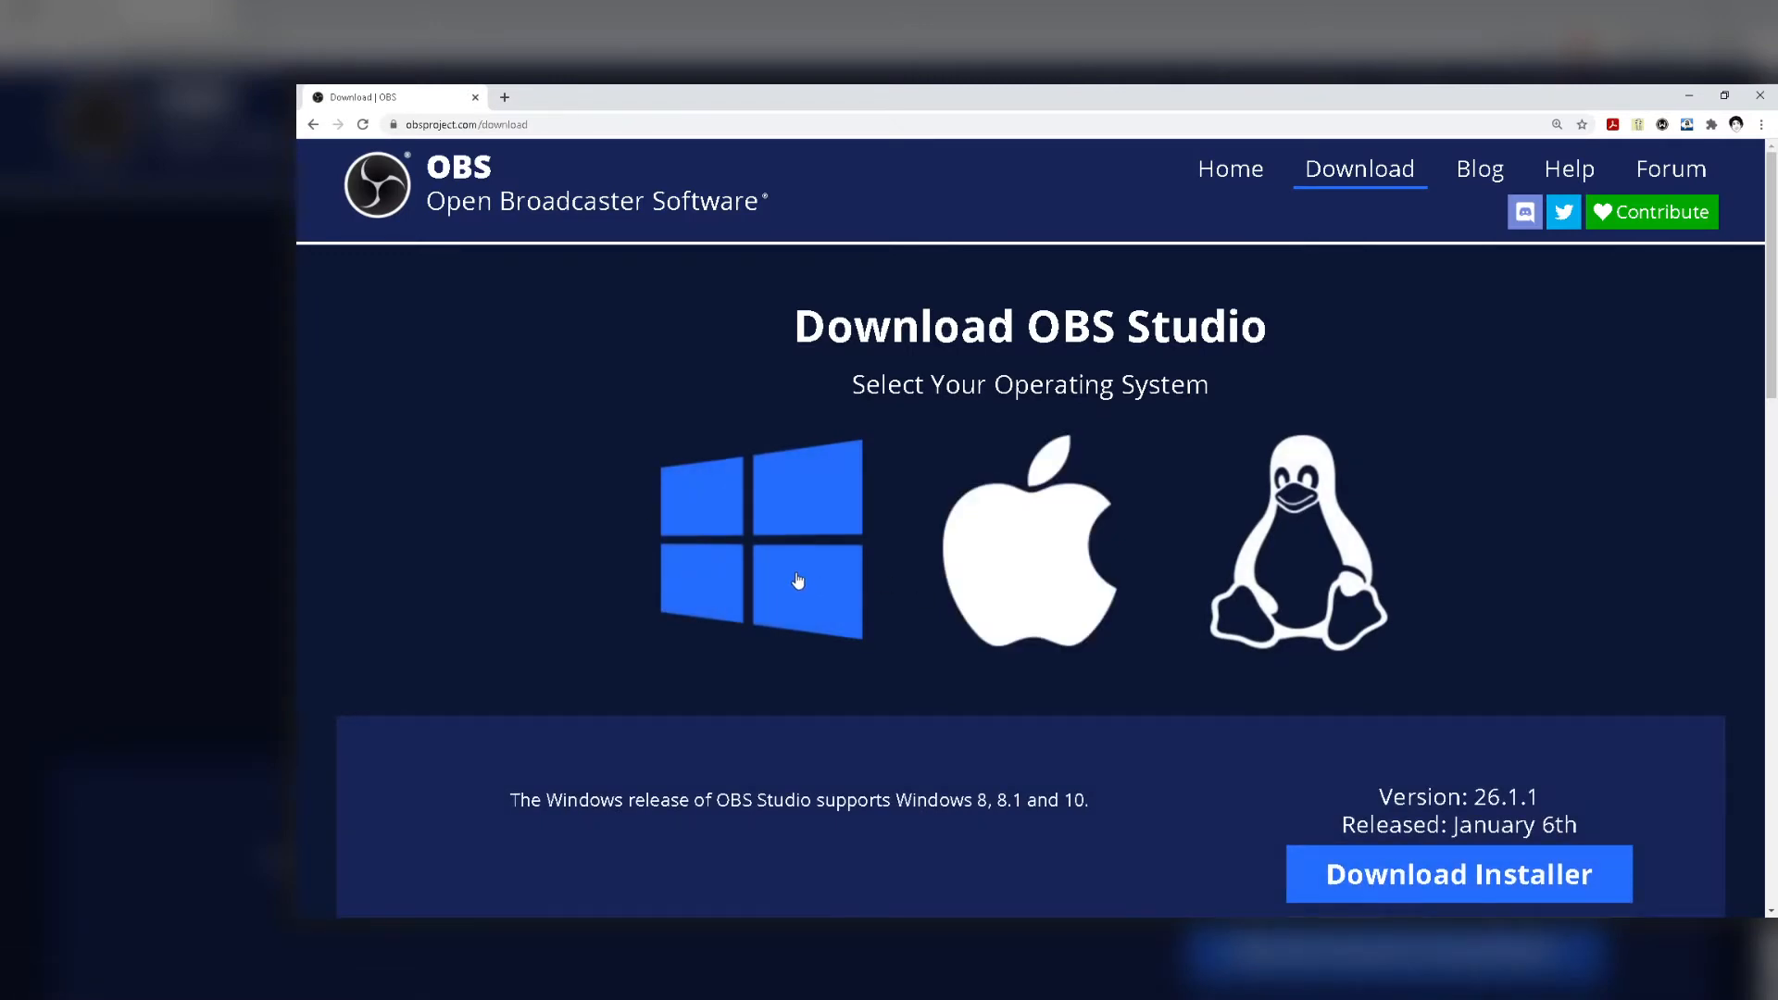
Bring the Windows download options for OBS Studio into view on obsproject.com/download.
{"action": "scroll", "scroll_direction": "down", "scroll_amount": 3}
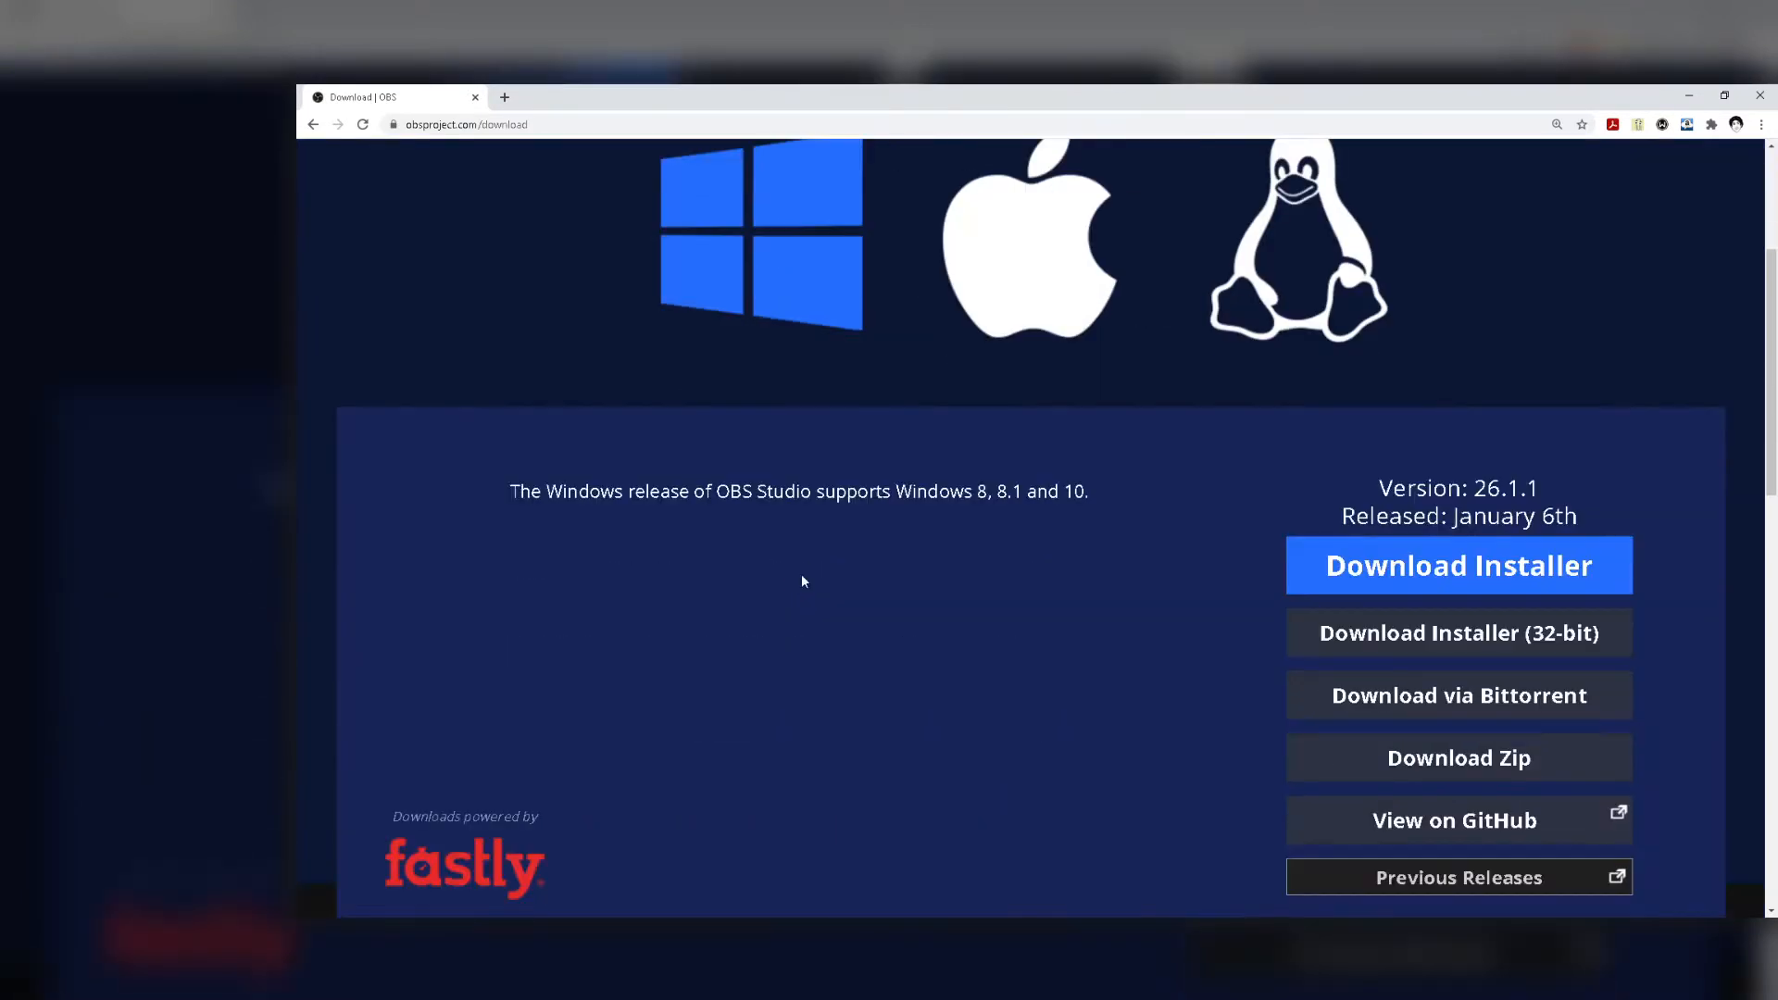
{"action": "left_click", "coordinate": [1460, 566]}
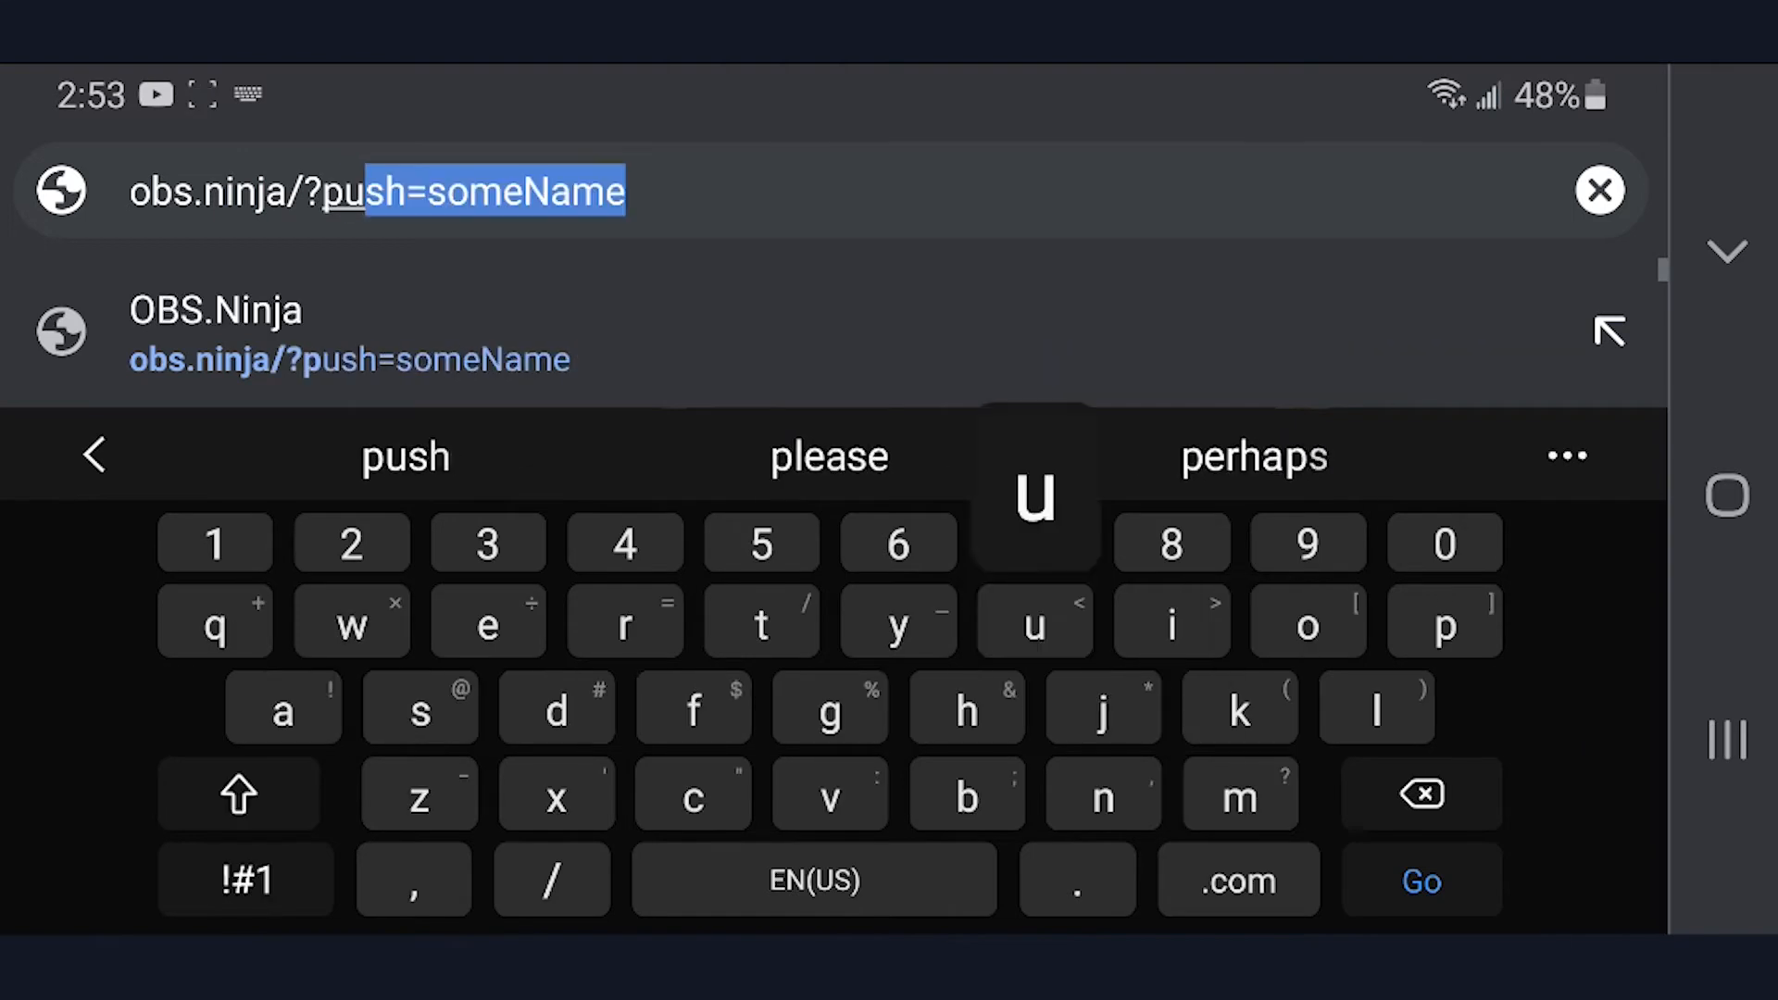
Load obs.ninja/?push=someName in the phone's Chrome address bar.
{"action": "left_click", "coordinate": [244, 880]}
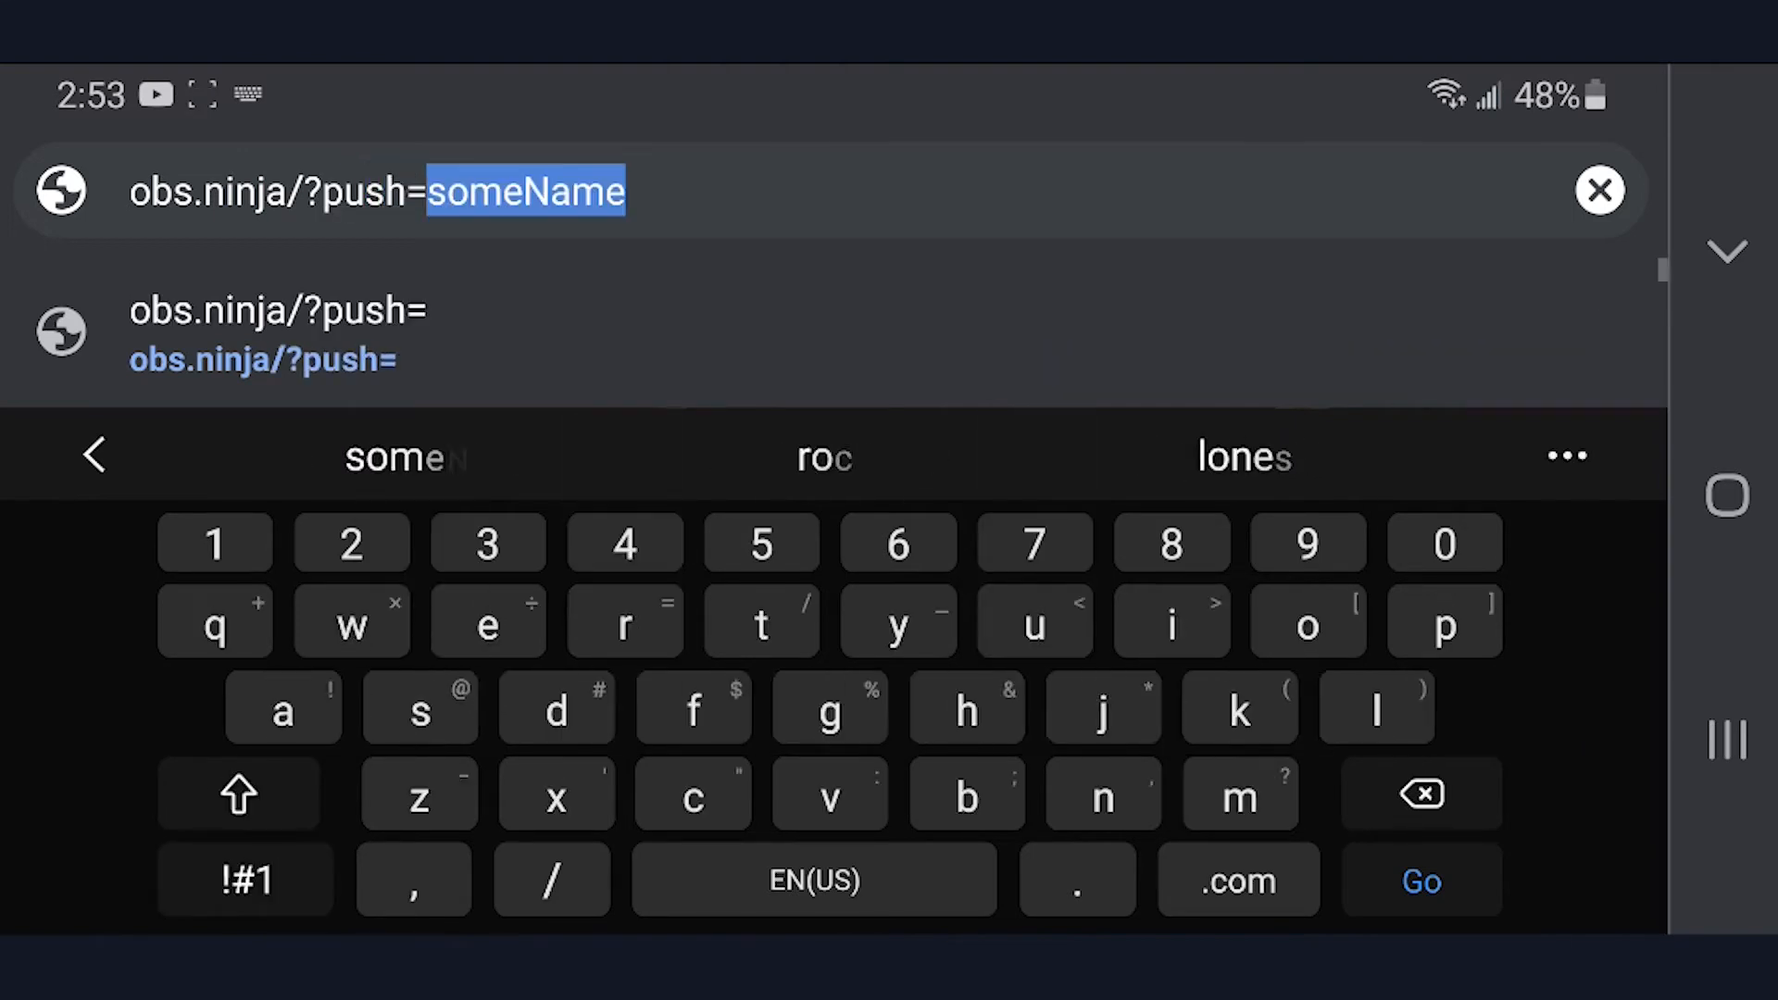
{"action": "left_click", "coordinate": [237, 793]}
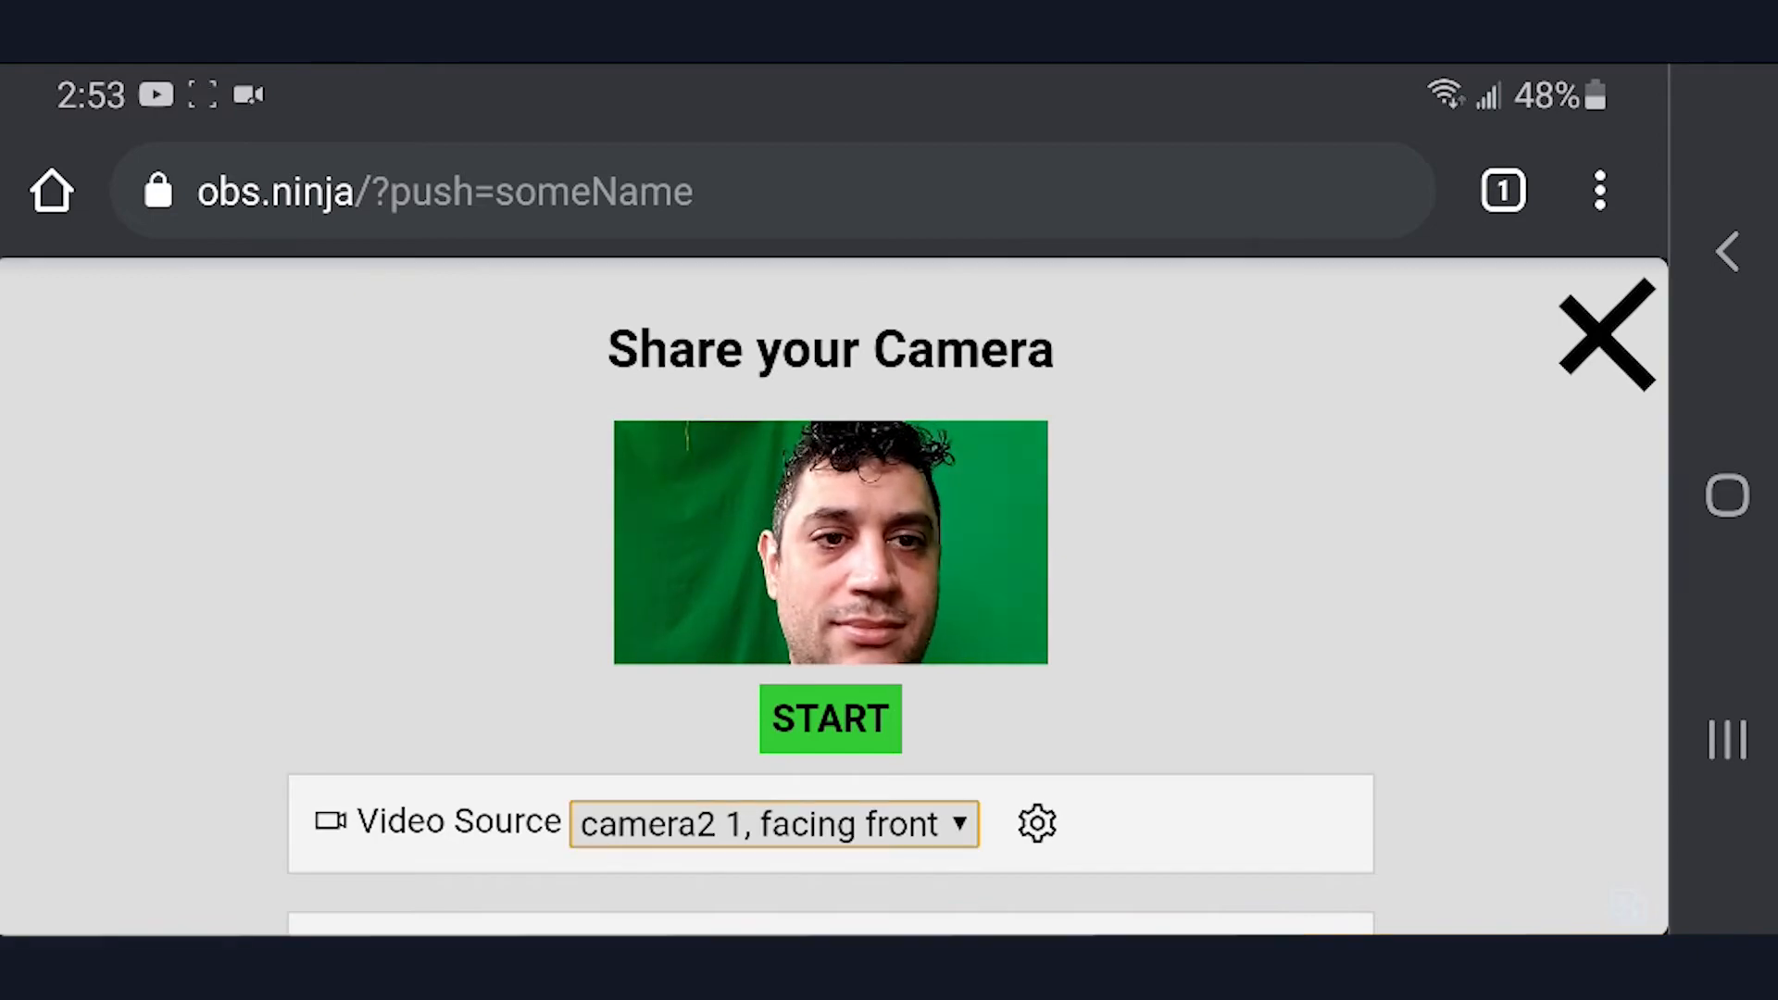
Share the phone's camera2 2 front camera at Max Resolution and start the stream.
{"action": "left_click", "coordinate": [774, 822]}
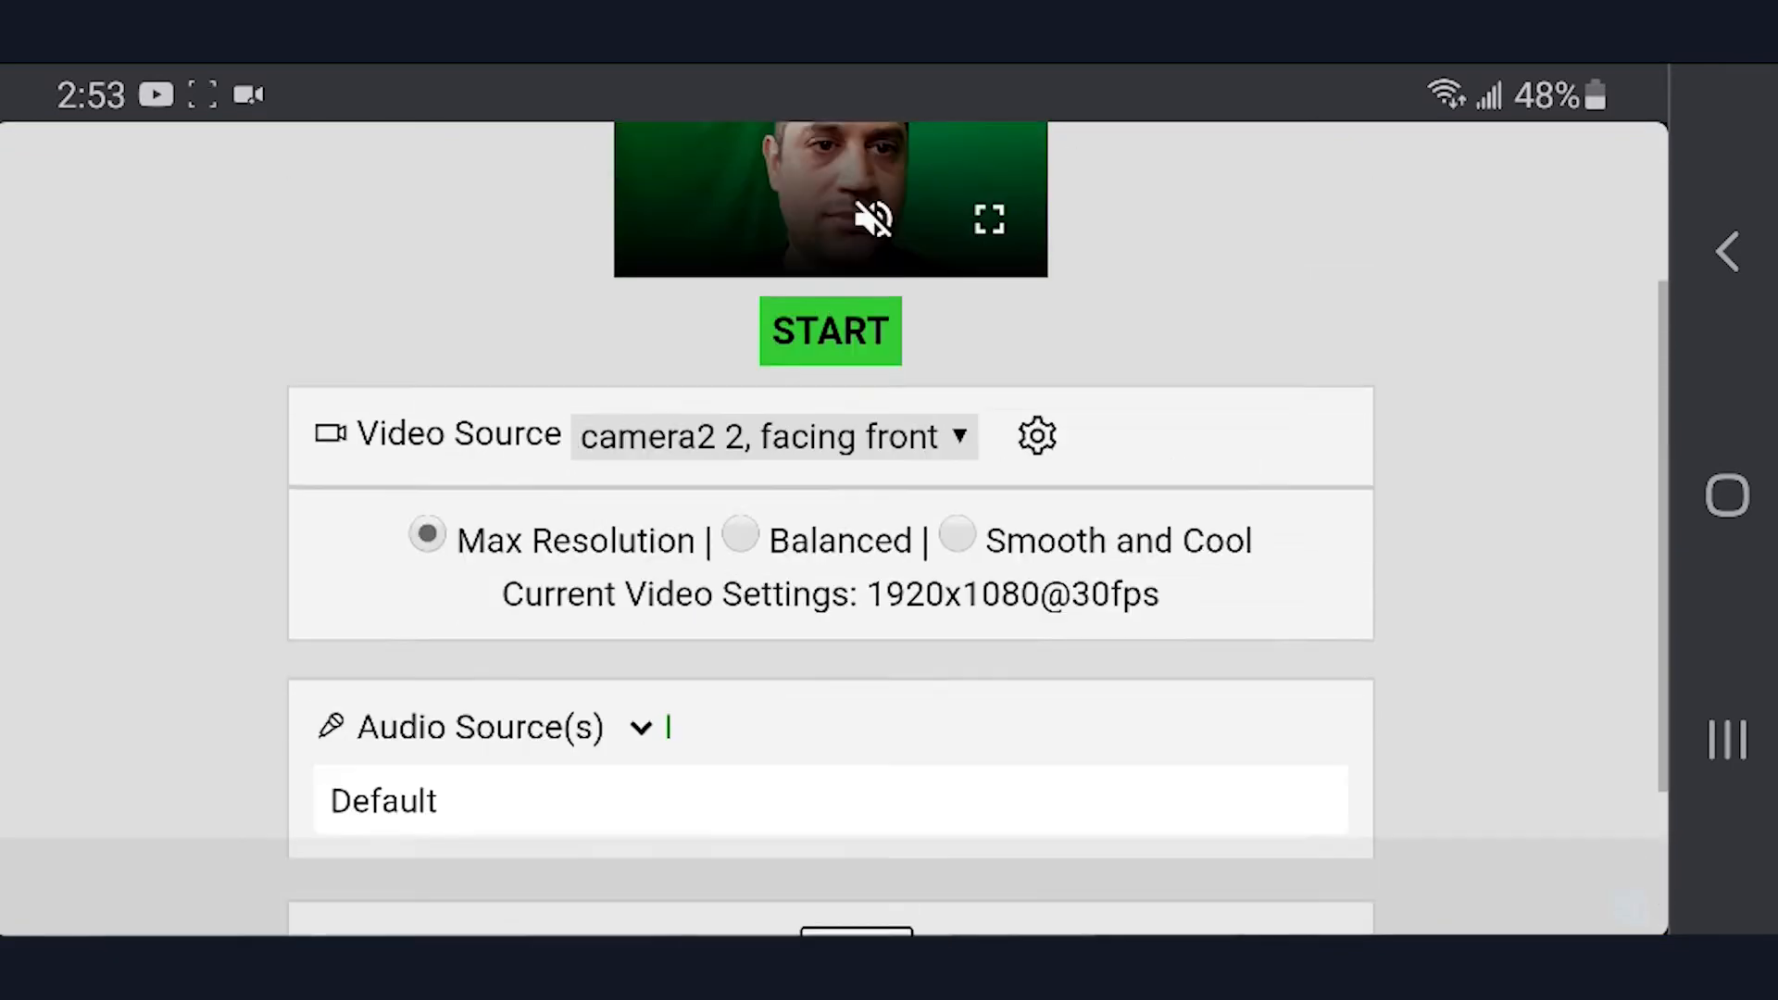
{"action": "left_click", "coordinate": [830, 329]}
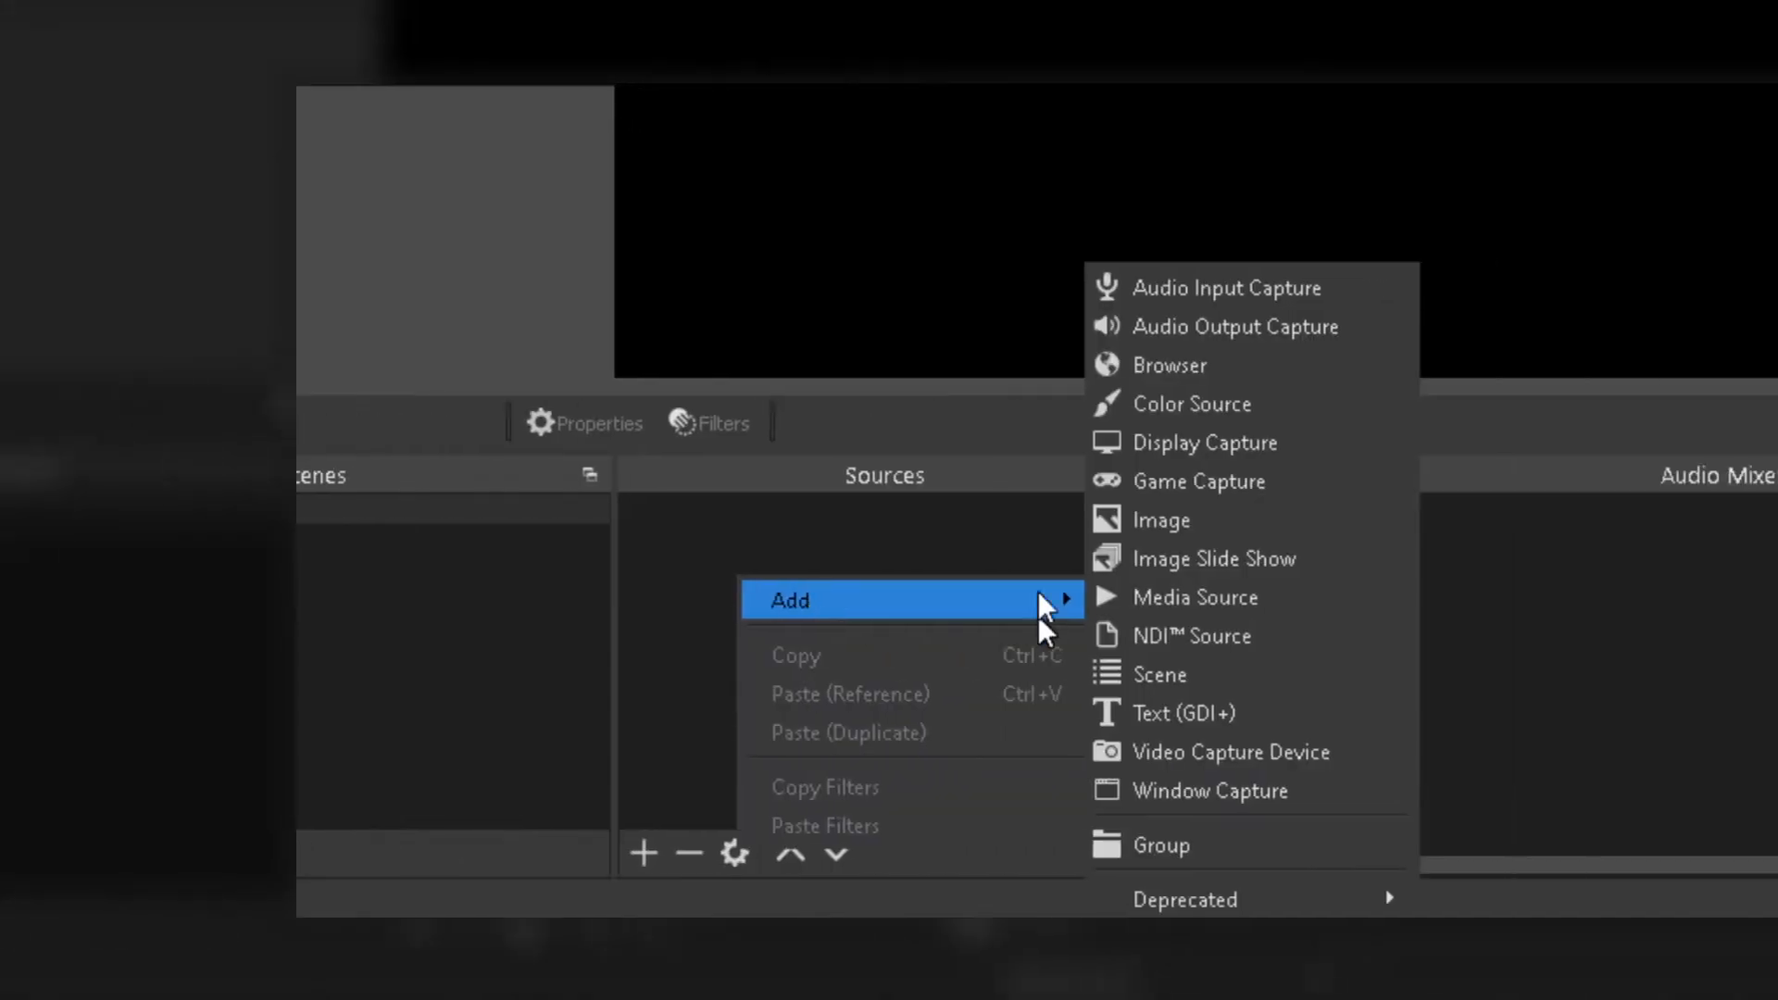
Add a Browser source named Obs Ninja Cellphone to the scene.
{"action": "left_click", "coordinate": [1168, 365]}
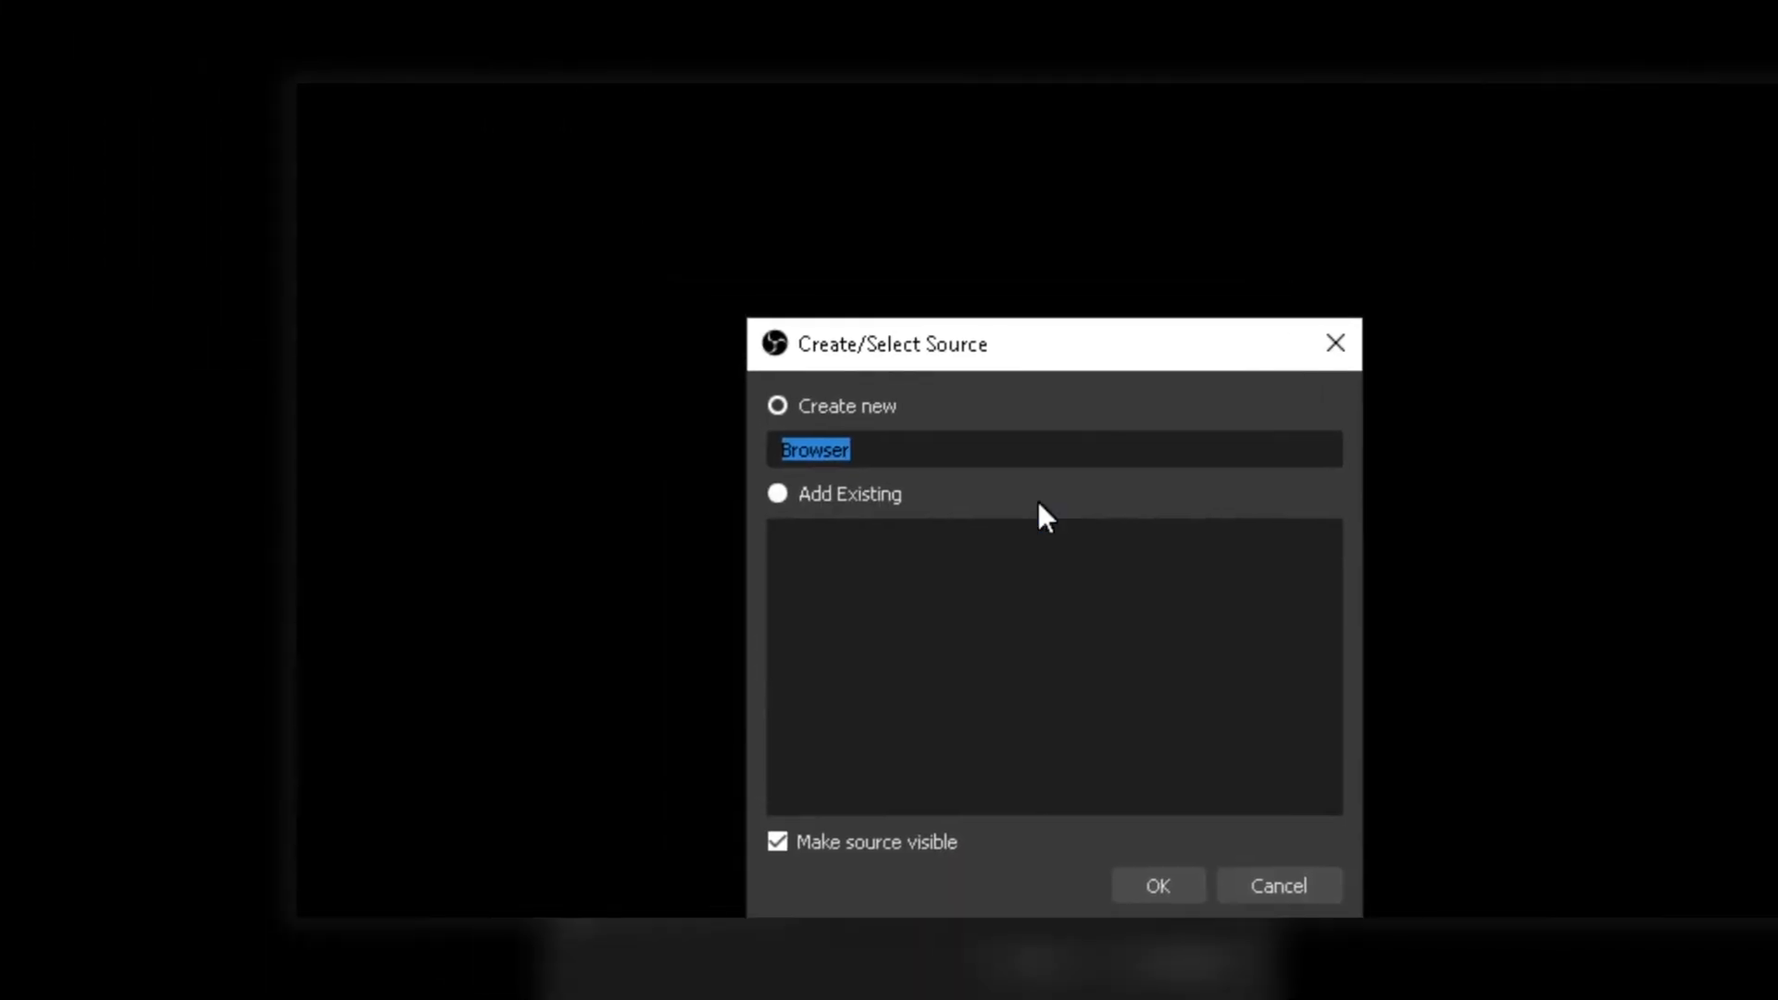
{"action": "type", "text": "Obs Ninja Cellph"}
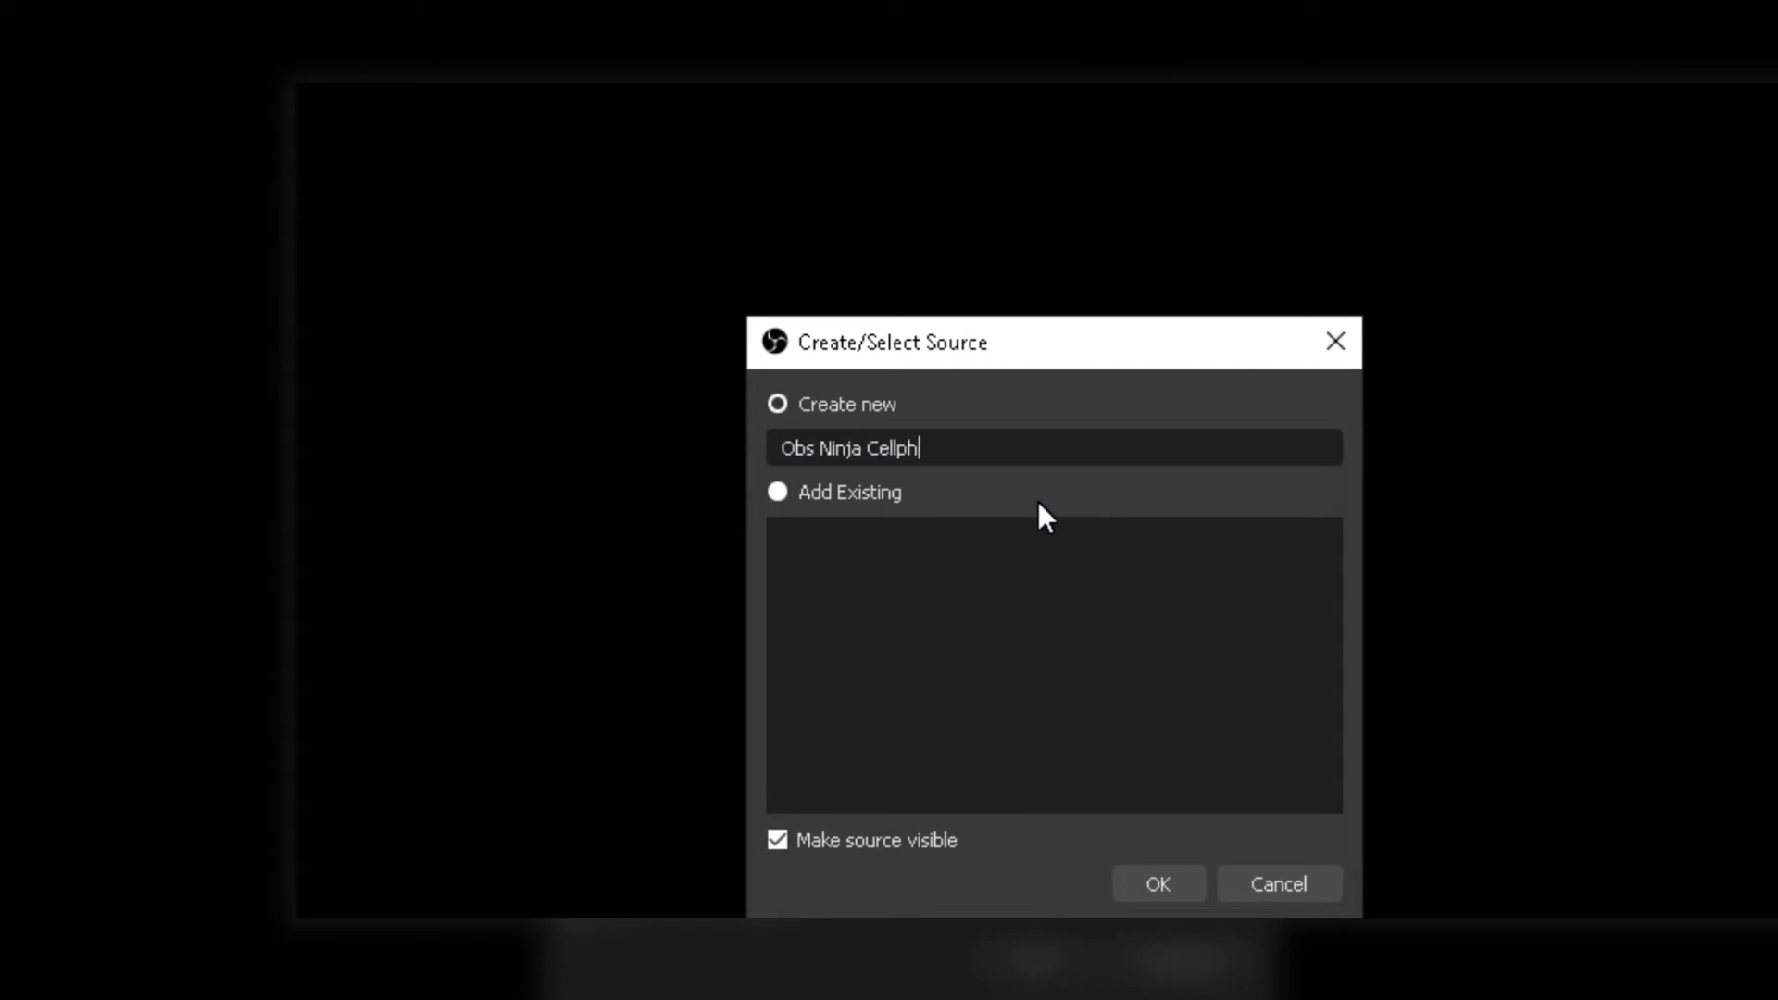
{"action": "left_click", "coordinate": [1157, 883]}
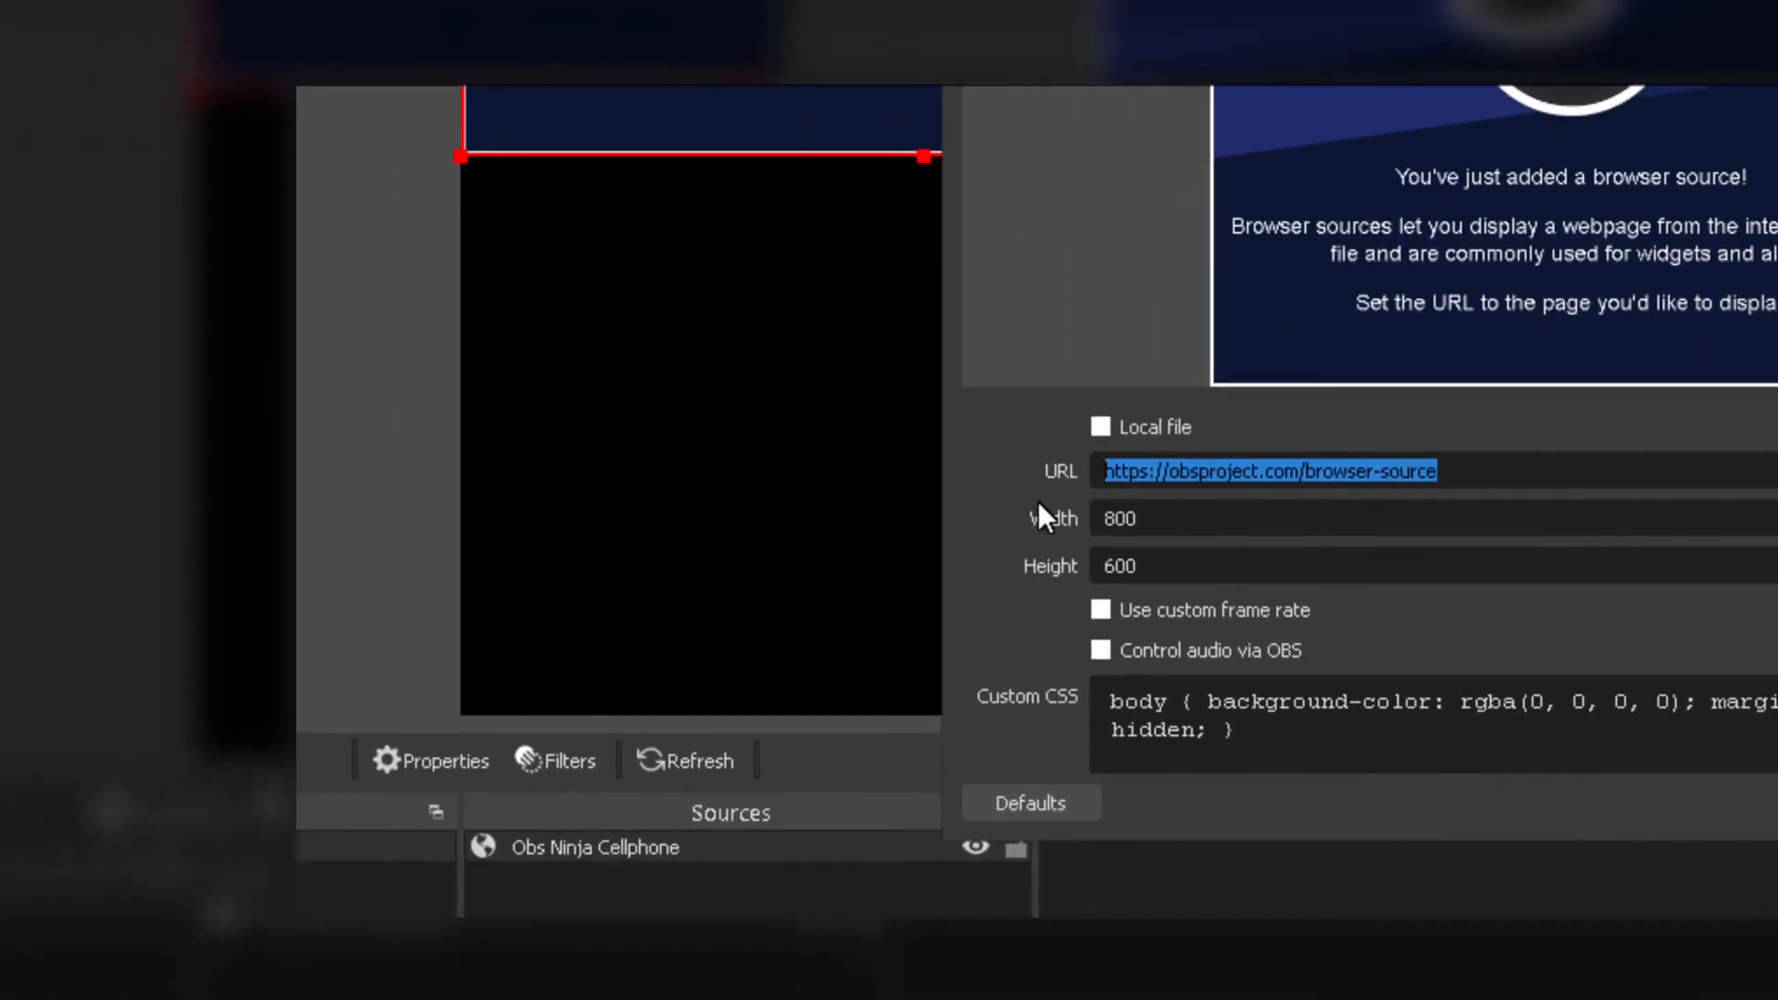
Set the browser source URL to obs.ninja/?view=someName and its Width to 192.
{"action": "type", "text": "obs.ninja"}
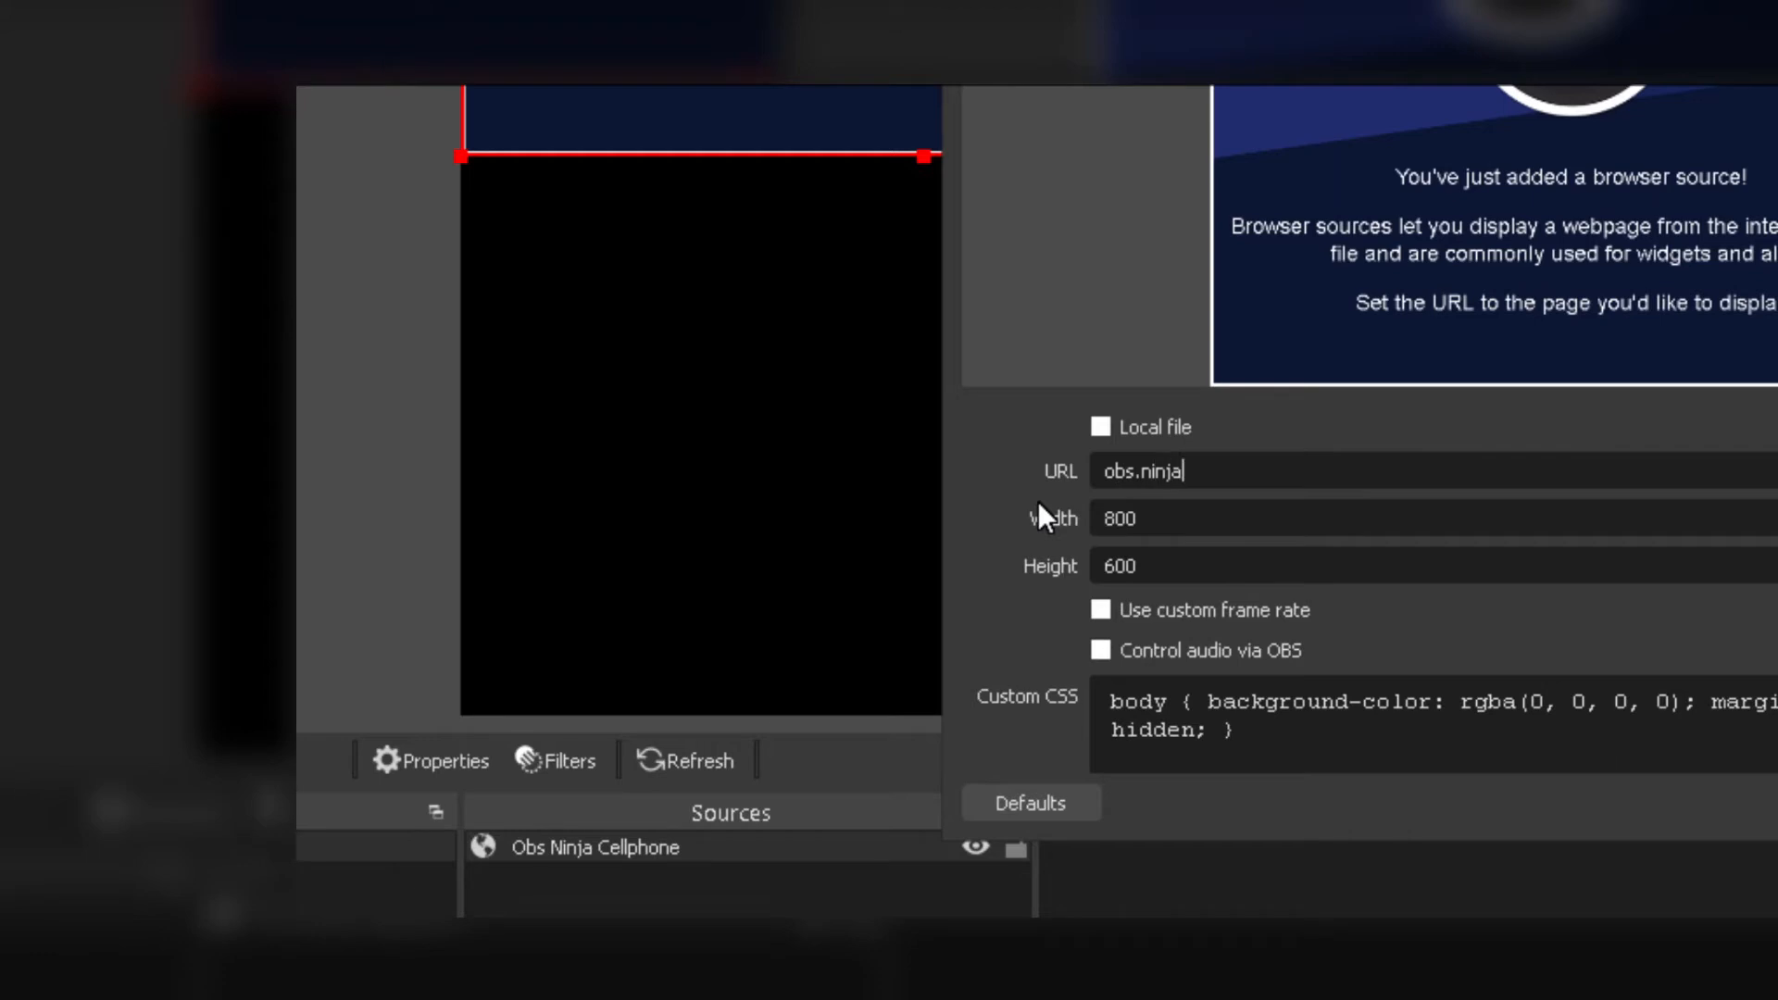
{"action": "type", "text": "/?view"}
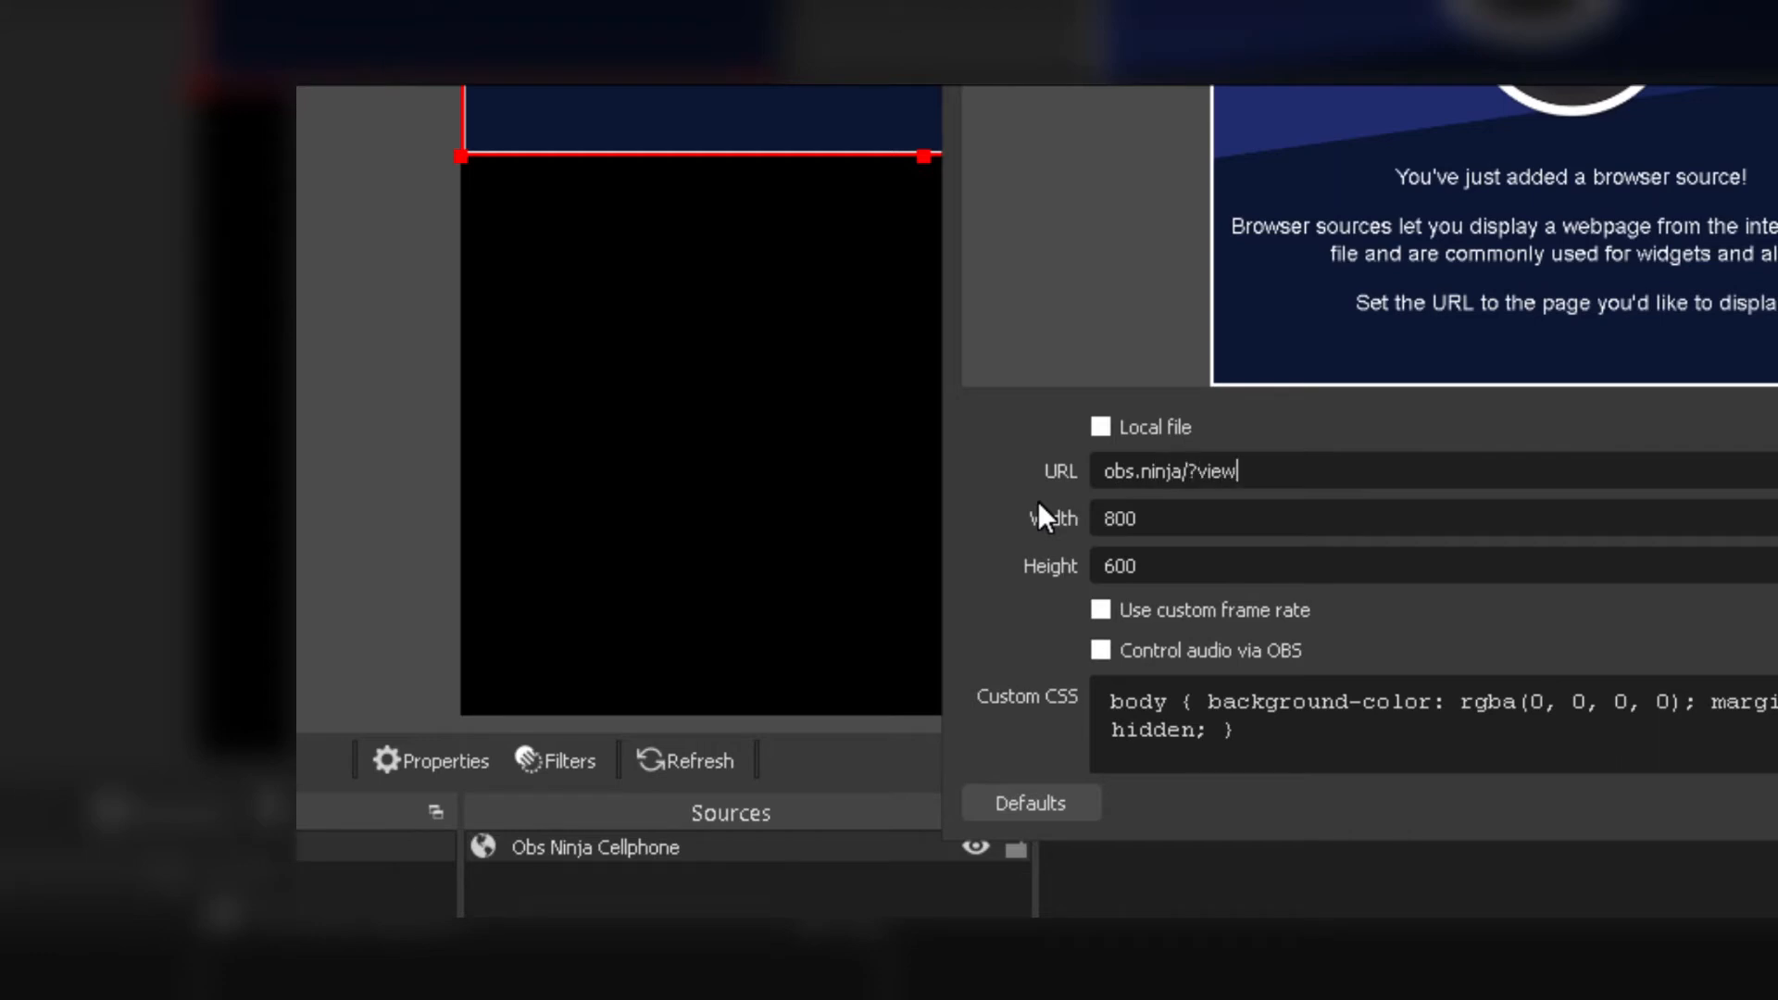
{"action": "type", "text": "=someName"}
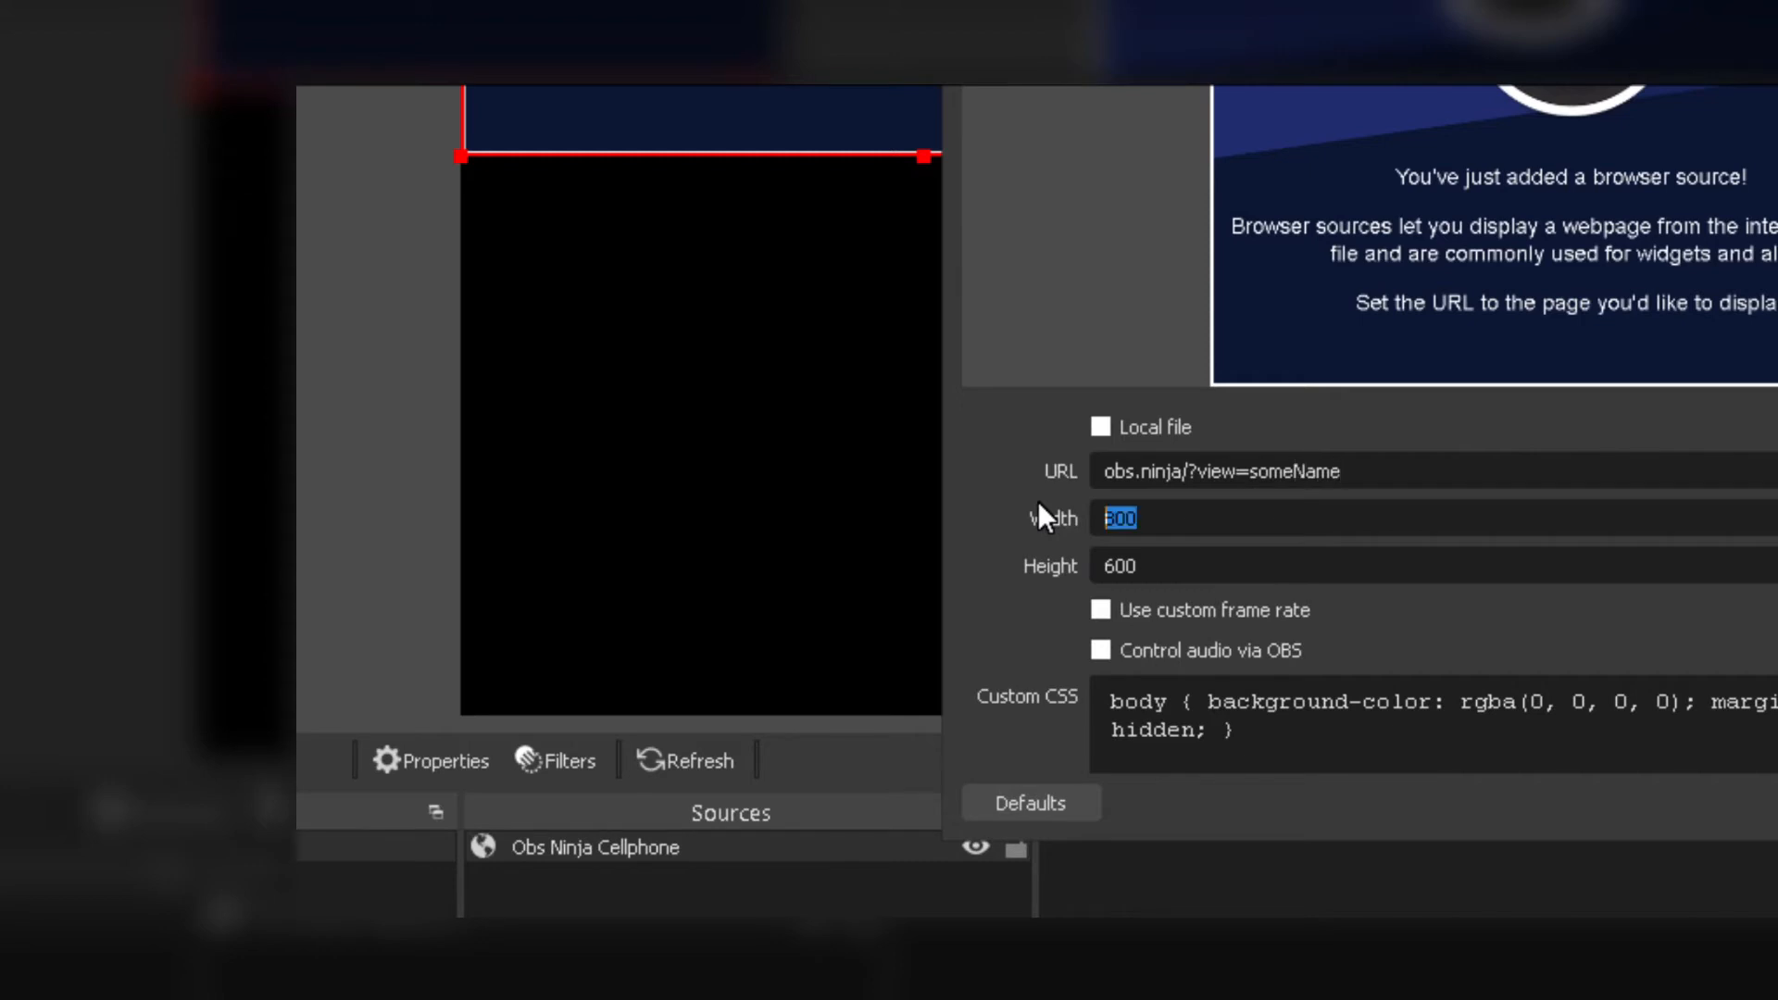
{"action": "type", "text": "192"}
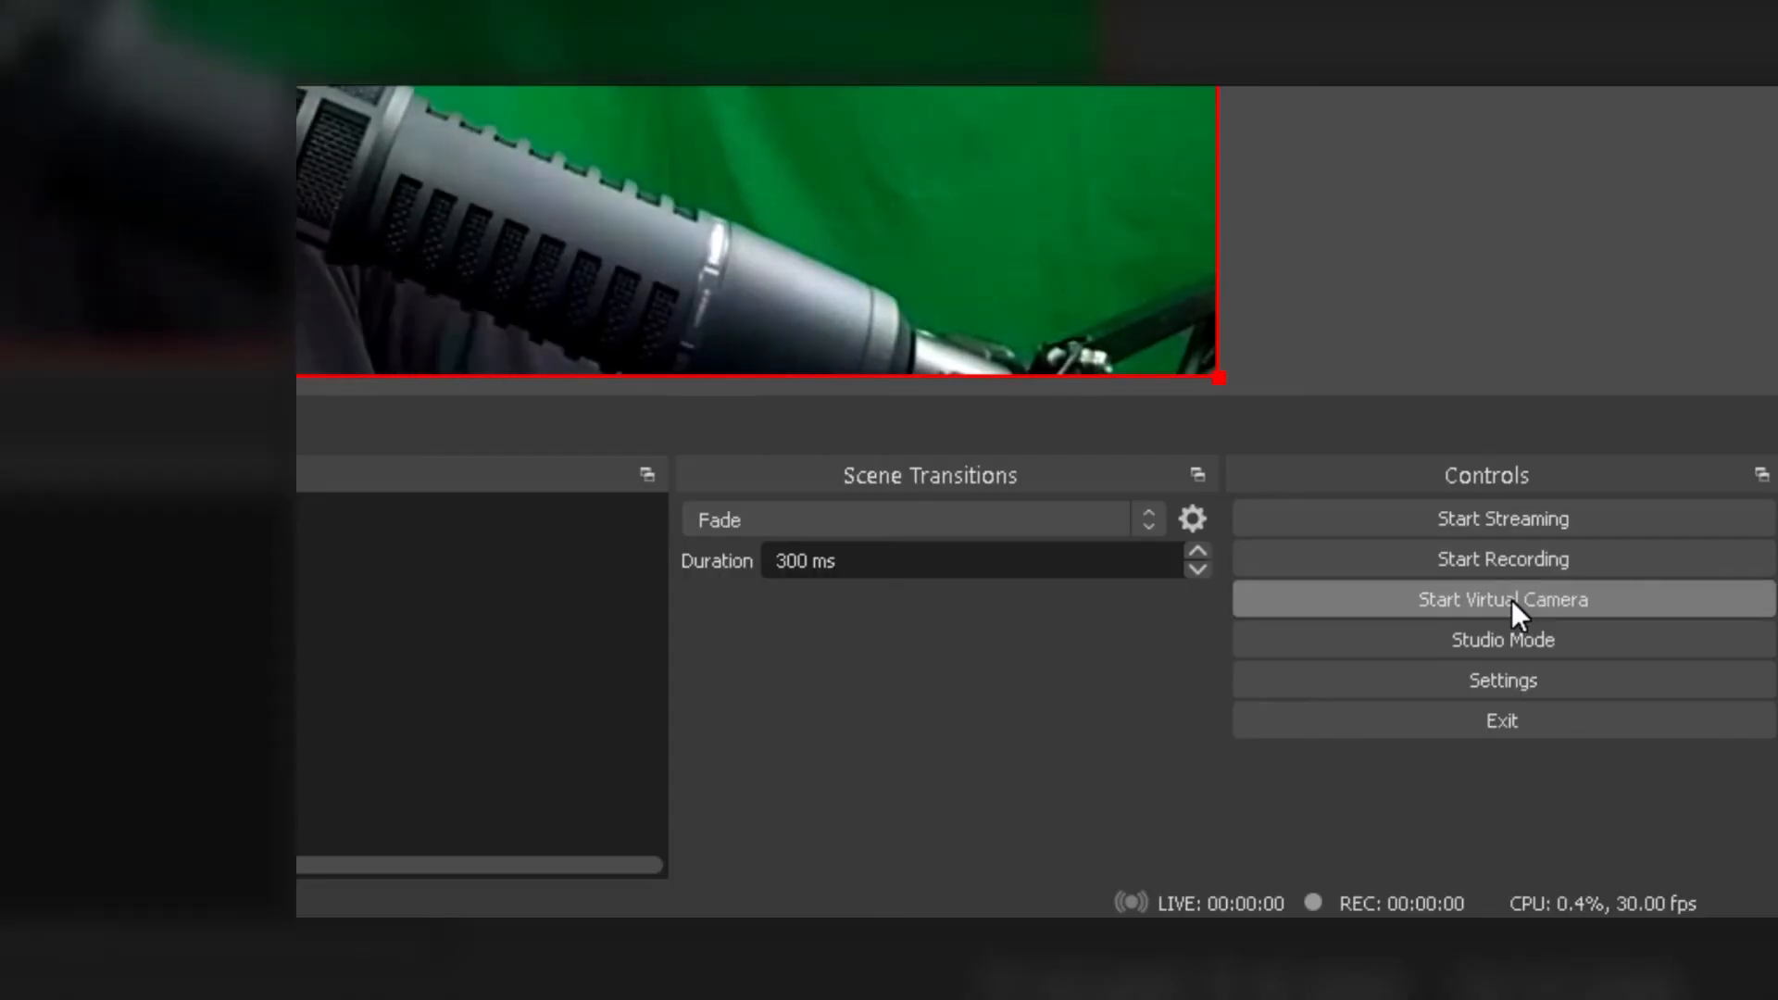
Start the OBS virtual camera so the phone feed is output.
{"action": "left_click", "coordinate": [1504, 600]}
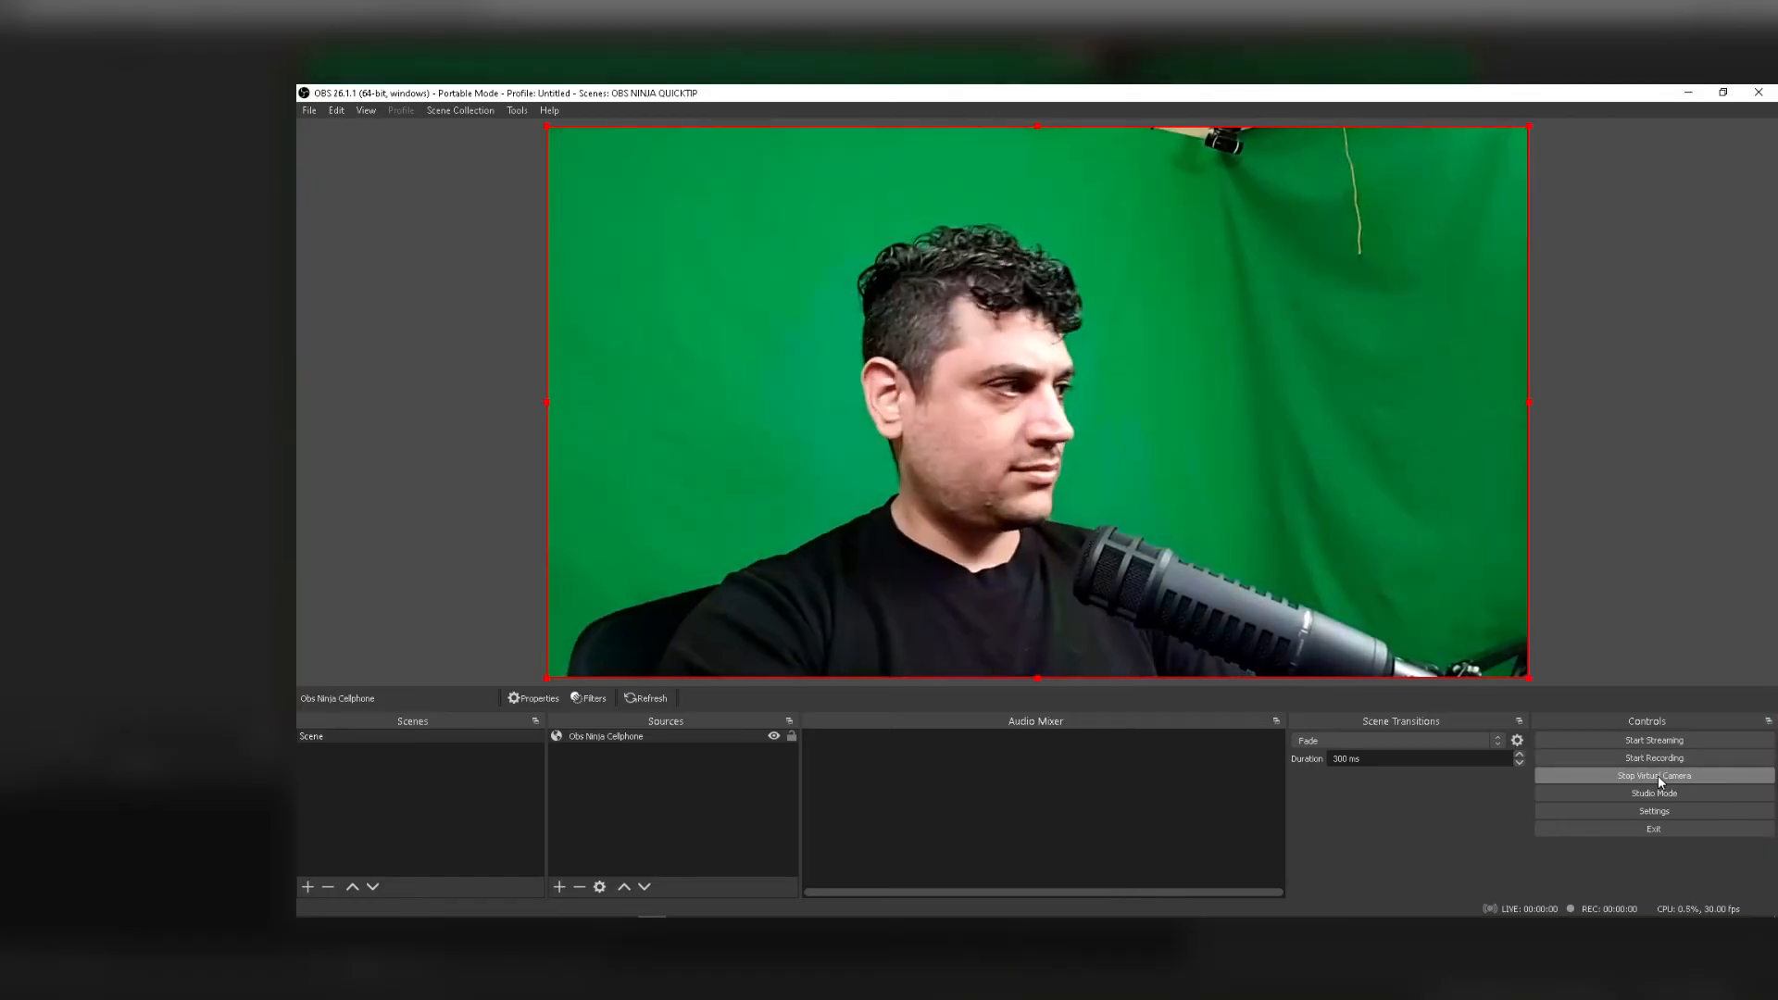
{"action": "left_click", "coordinate": [311, 906]}
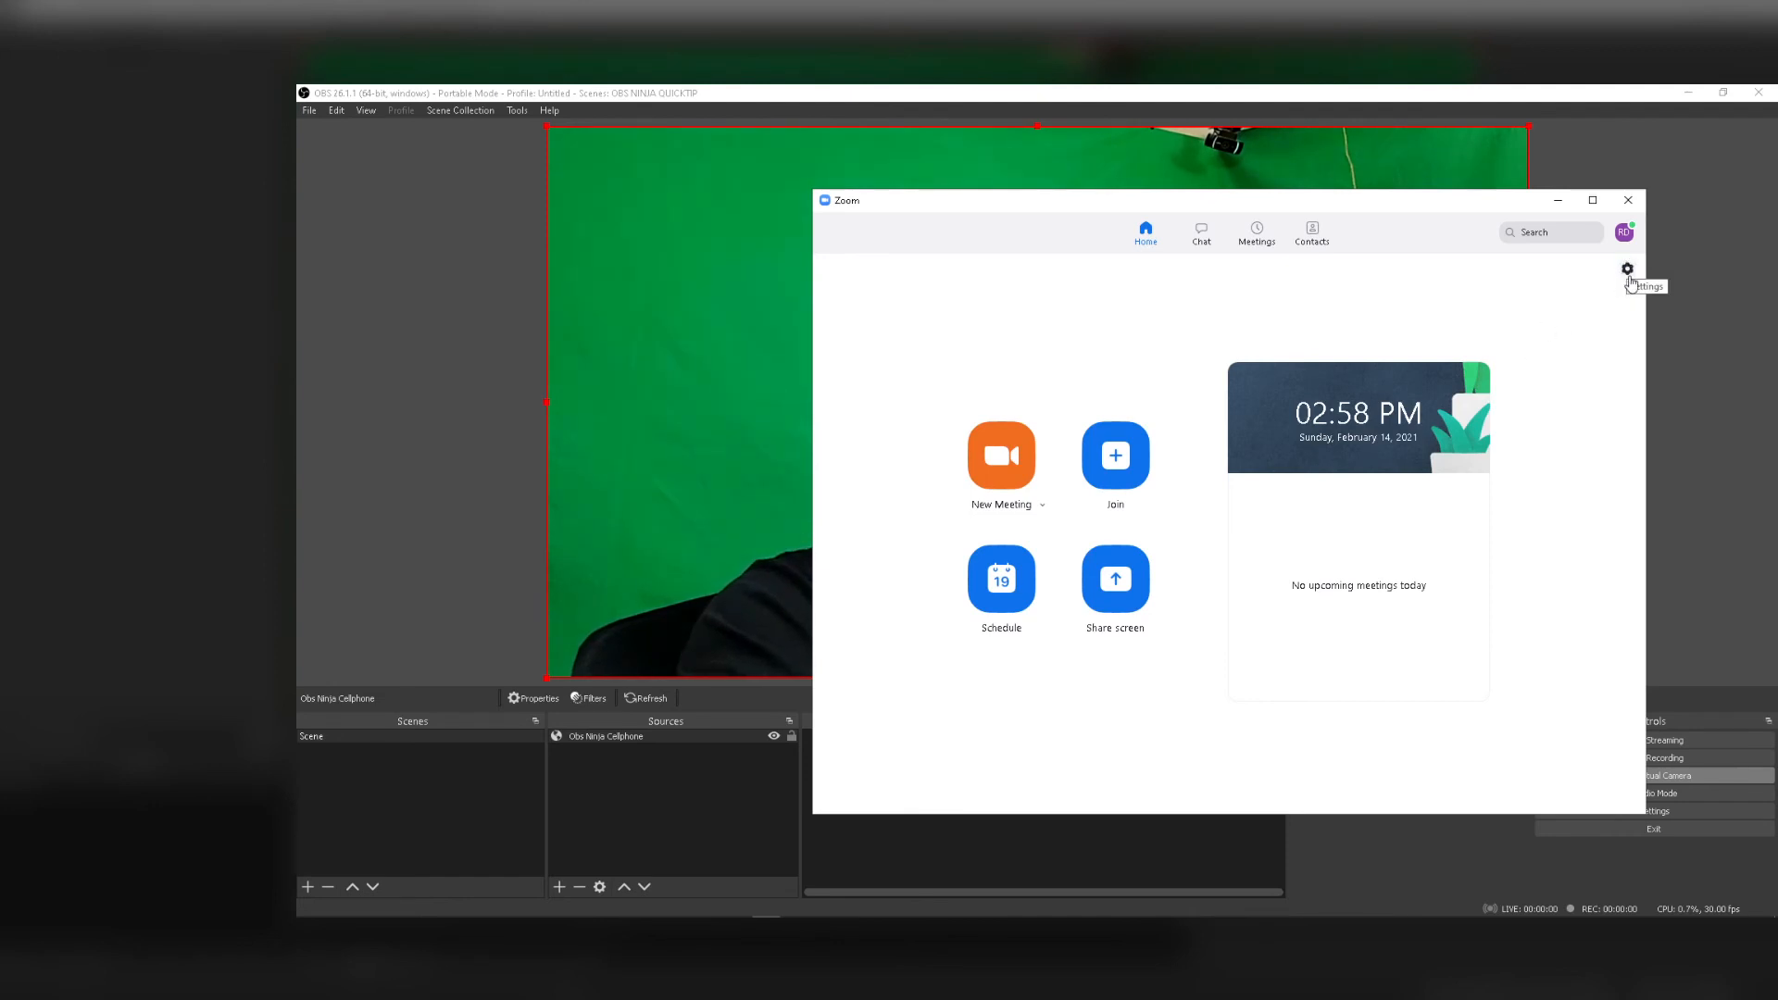
Select OBS Virtual Camera as Zoom's camera in Video settings and close Settings.
{"action": "left_click", "coordinate": [1626, 269]}
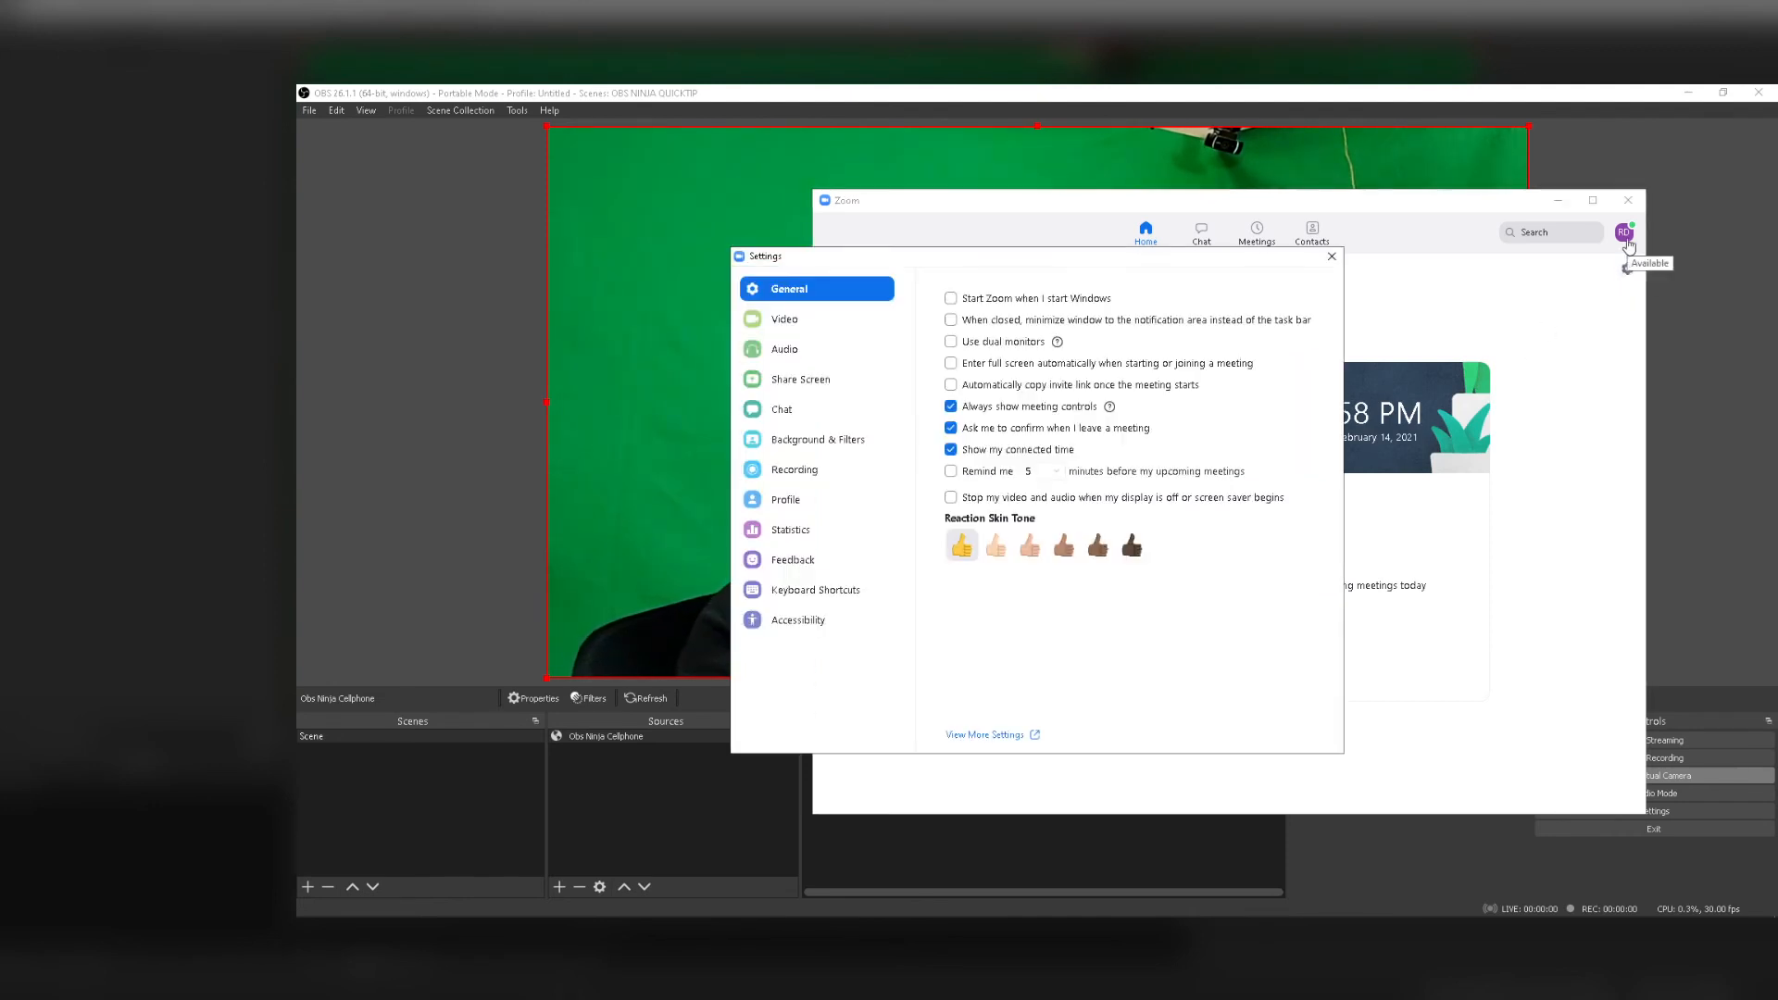
{"action": "mouse_move", "coordinate": [826, 320]}
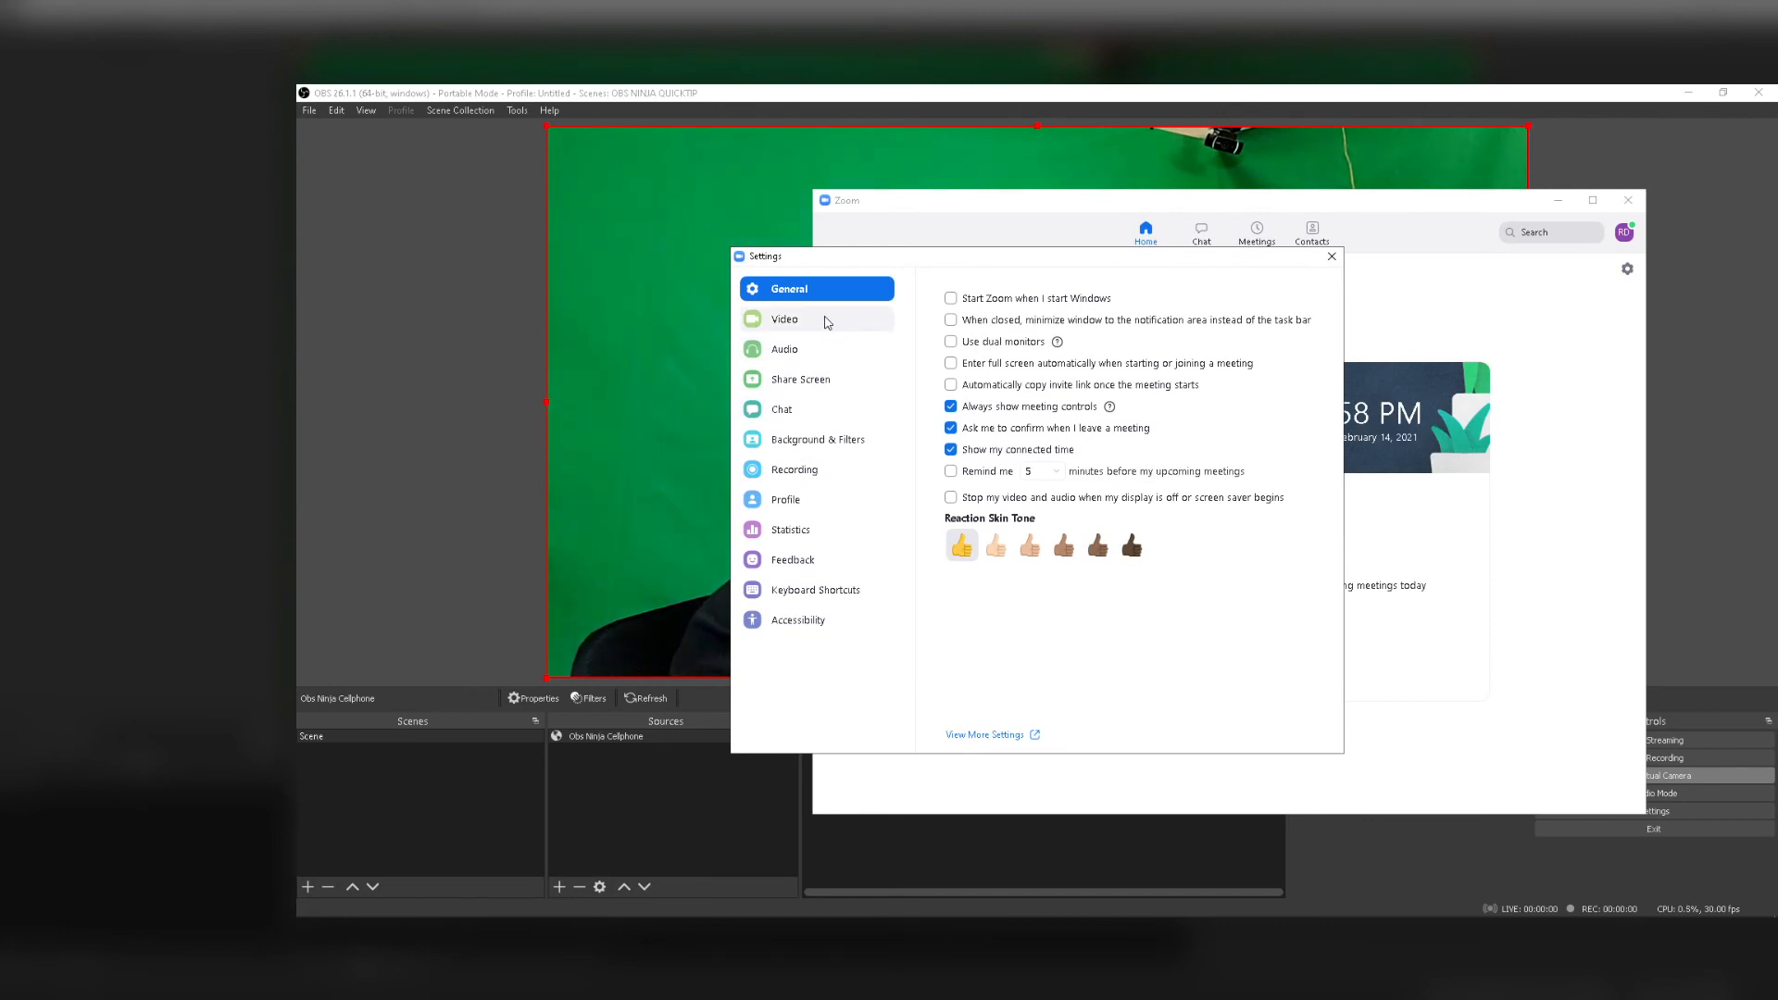
{"action": "left_click", "coordinate": [785, 318]}
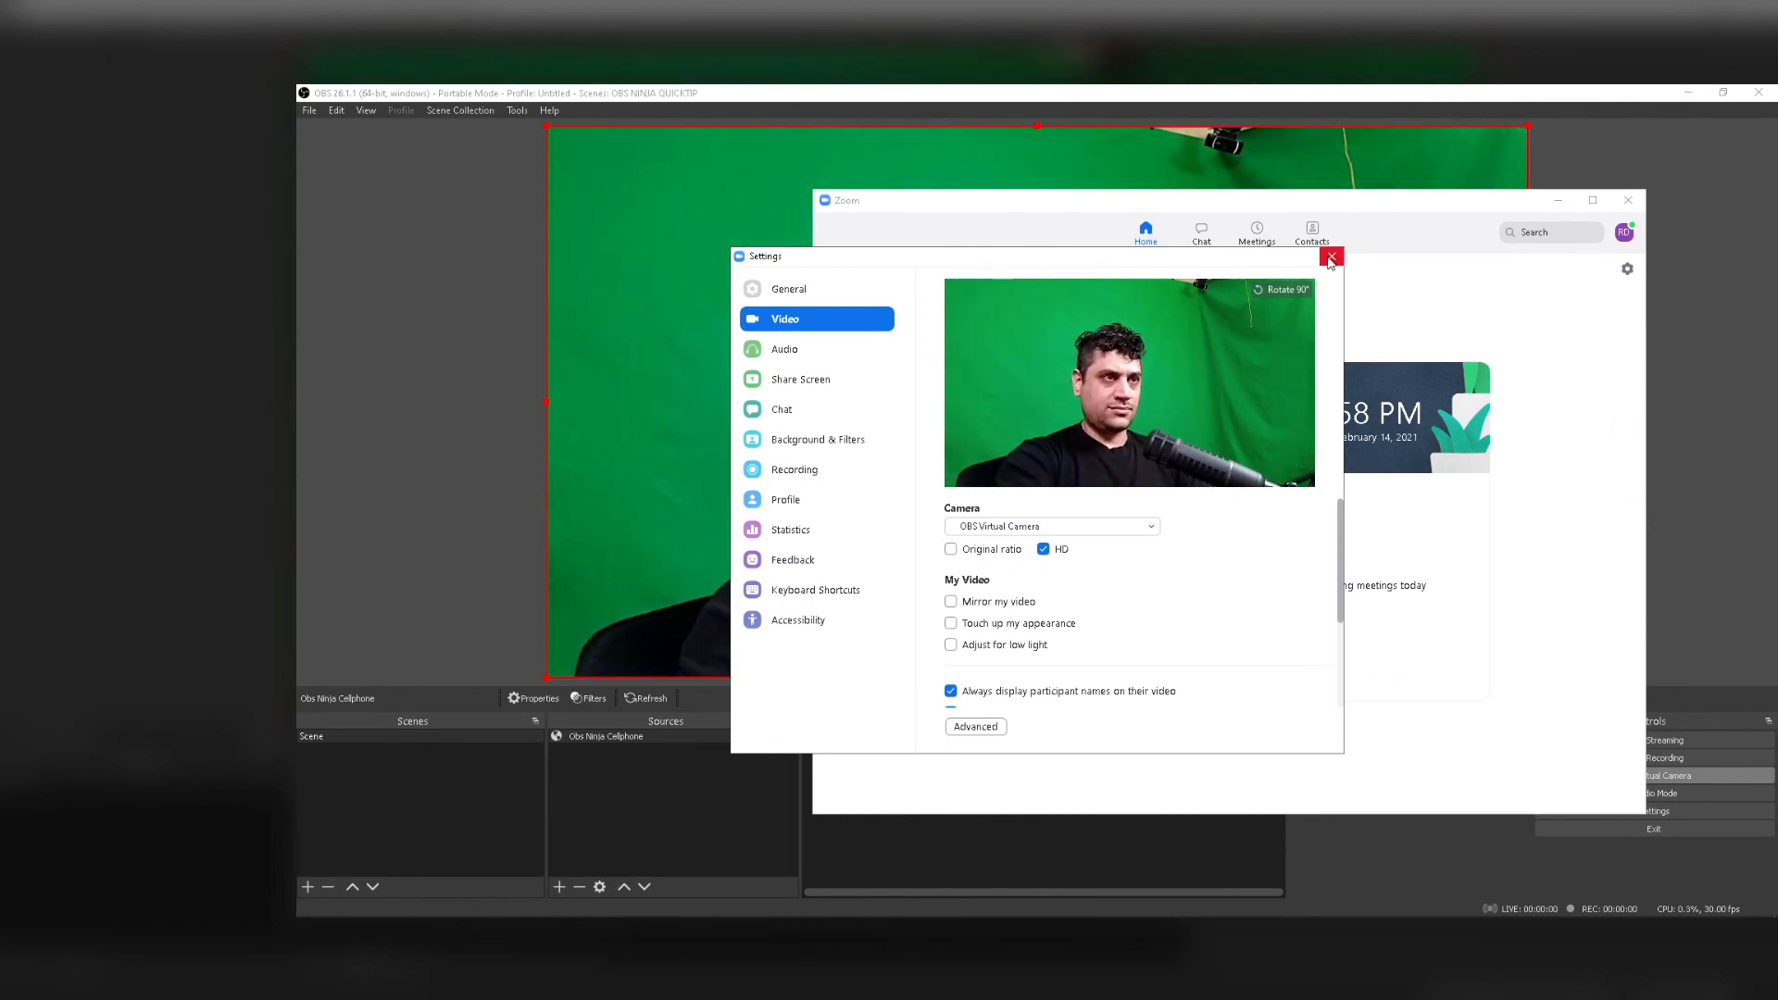
{"action": "left_click", "coordinate": [1330, 255]}
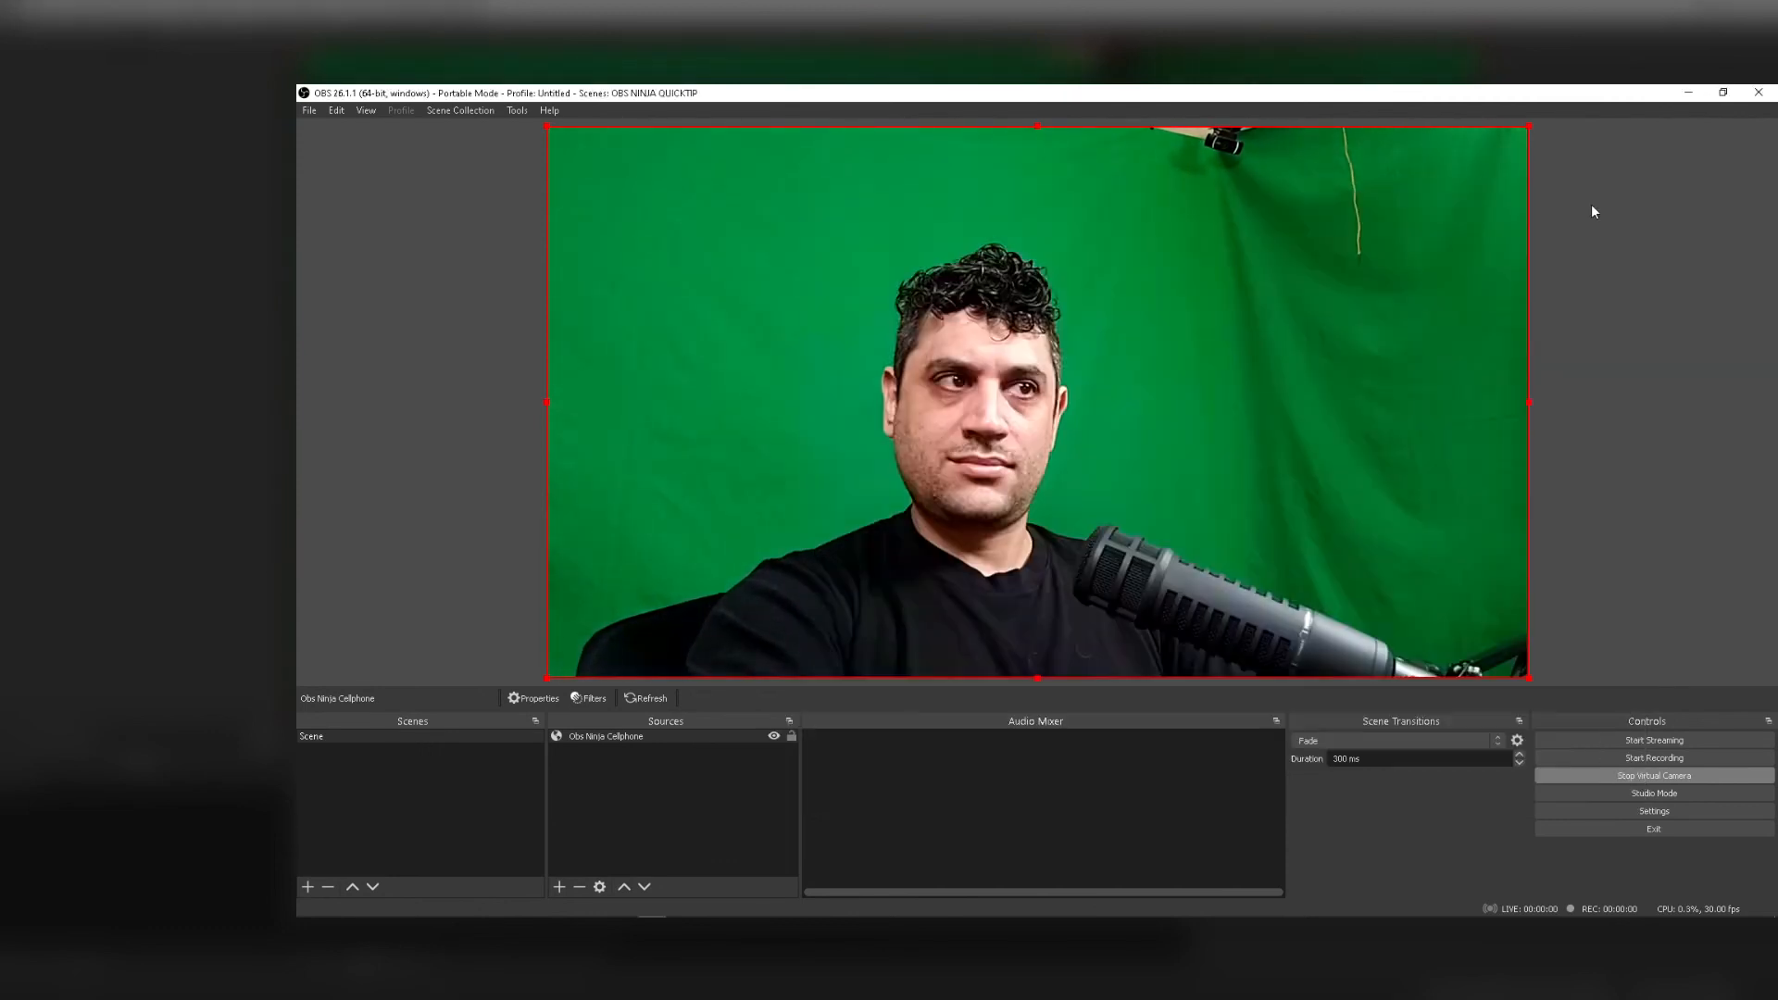